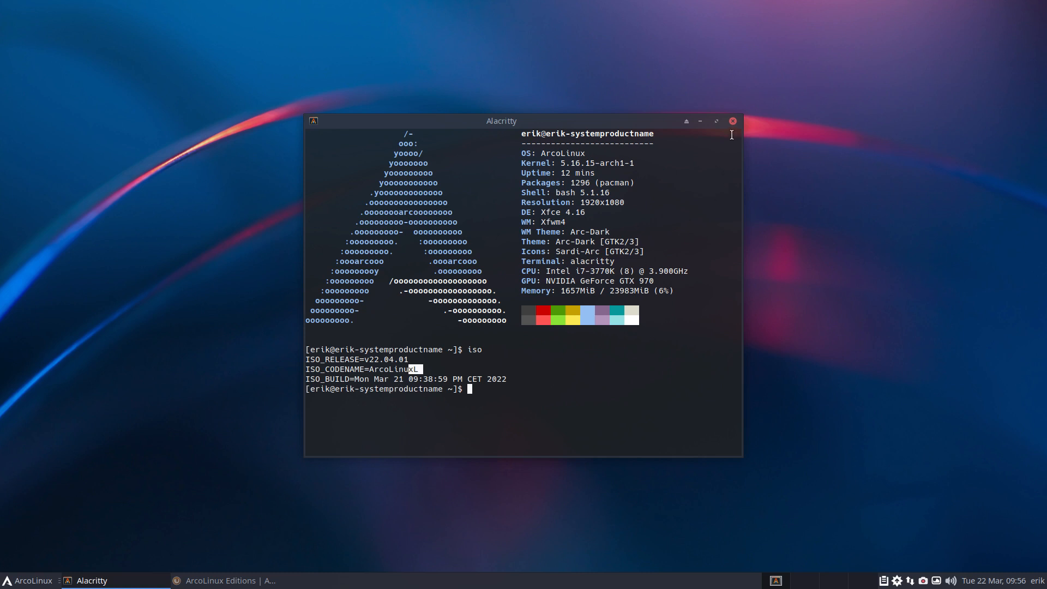
{"action": "mouse_move", "coordinate": [646, 408]}
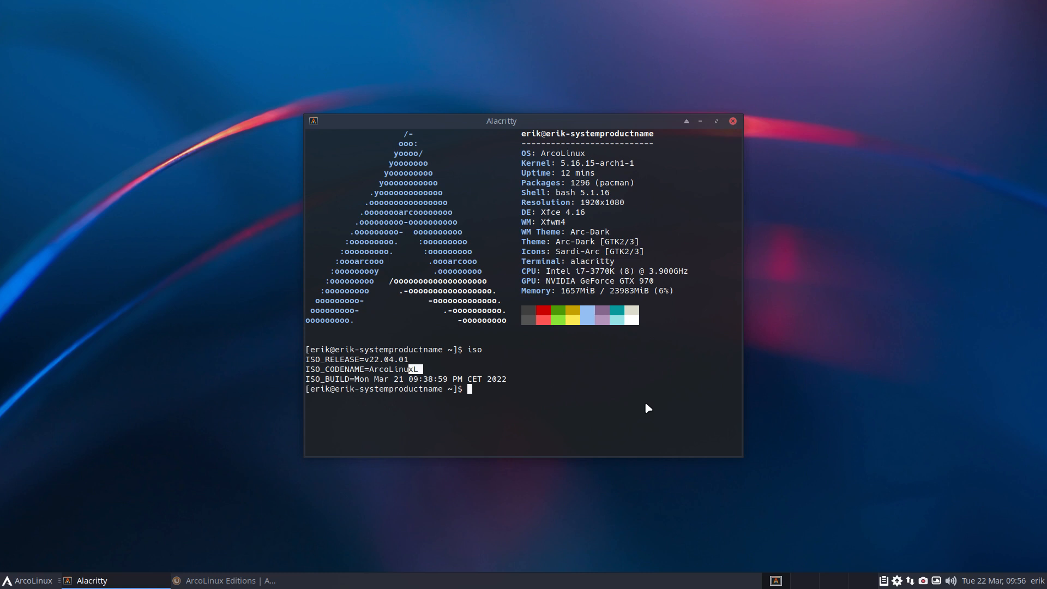
{"action": "mouse_move", "coordinate": [528, 384]}
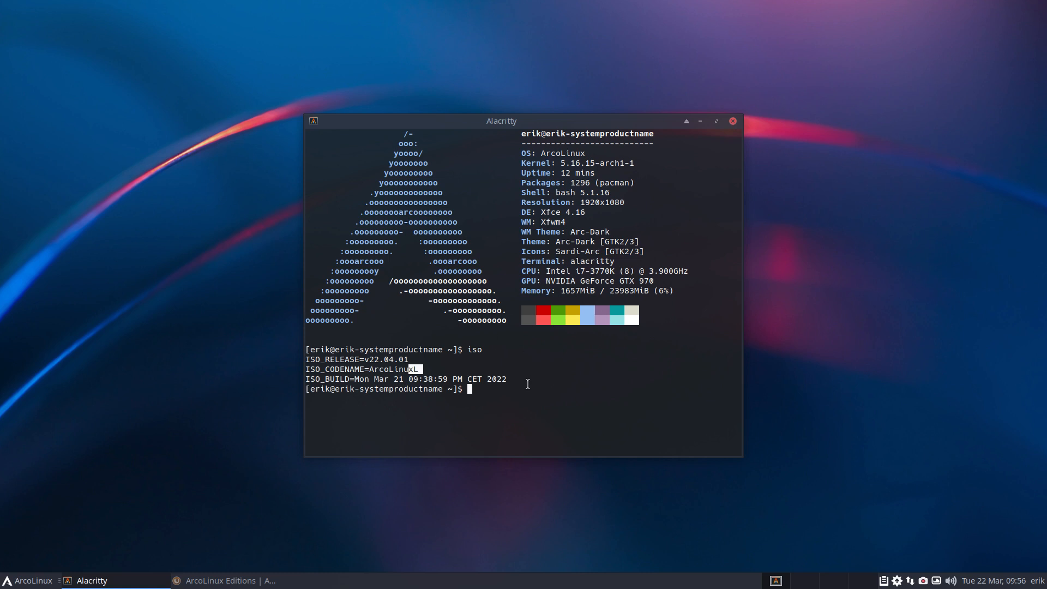
{"action": "mouse_move", "coordinate": [733, 121]}
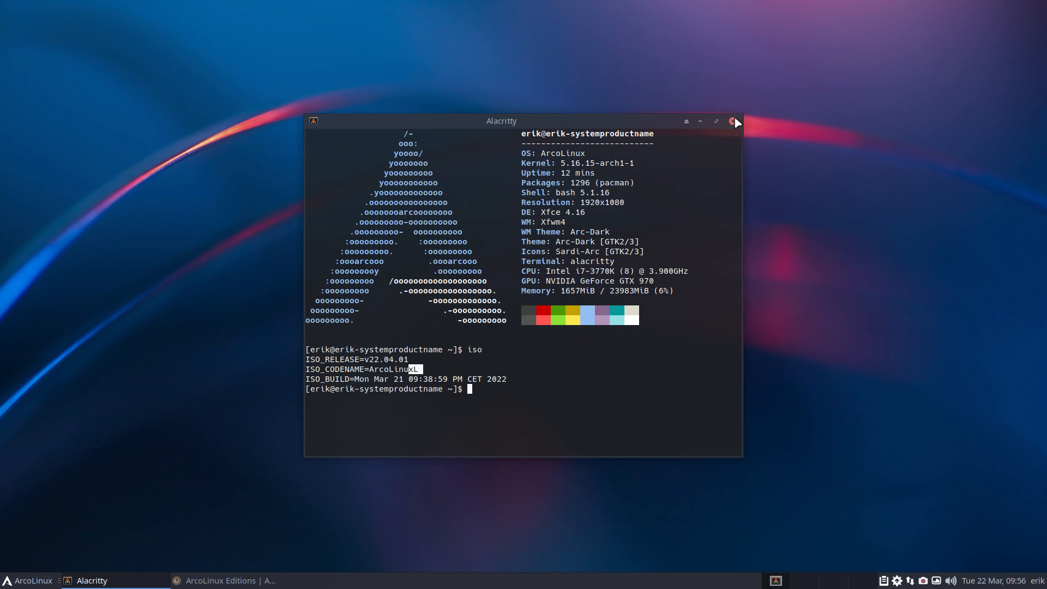
Close the Alacritty window showing the ArcoLinux XL v22.04.01 ISO details.
{"action": "left_click", "coordinate": [734, 121]}
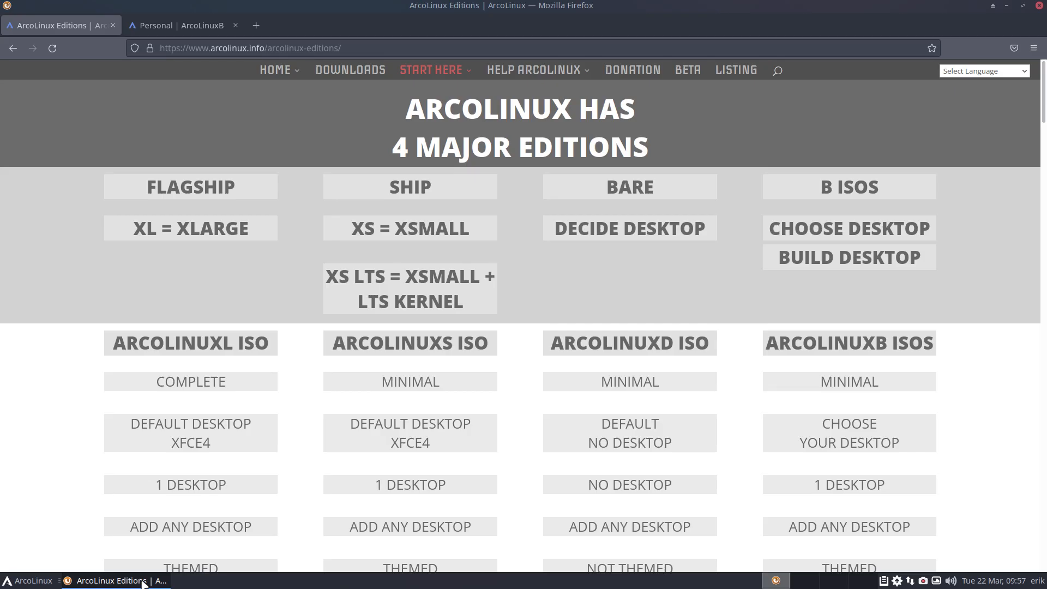
Browse ArcoLinuxIso's comprehensive ISO-building guide down to Step 8 and accept the cookie notice.
{"action": "left_click", "coordinate": [275, 70]}
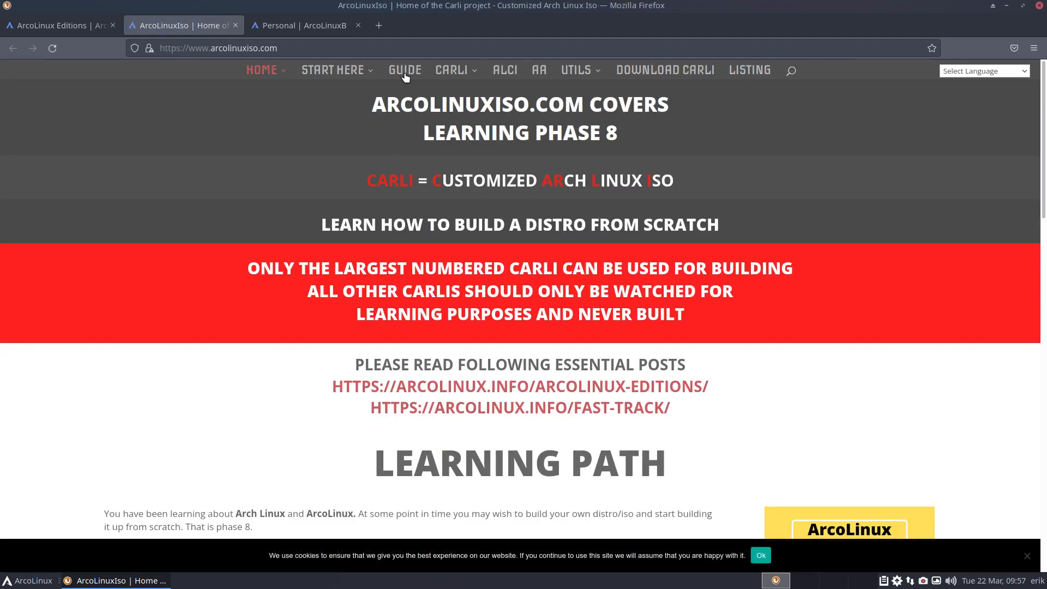
{"action": "left_click", "coordinate": [405, 70]}
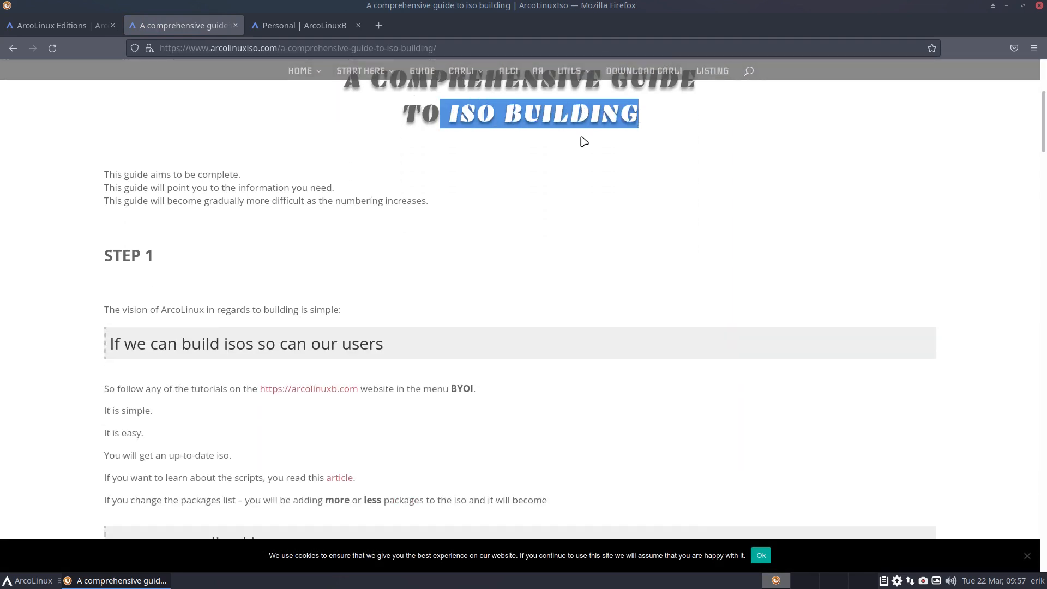
{"action": "scroll", "scroll_direction": "down", "scroll_amount": 3}
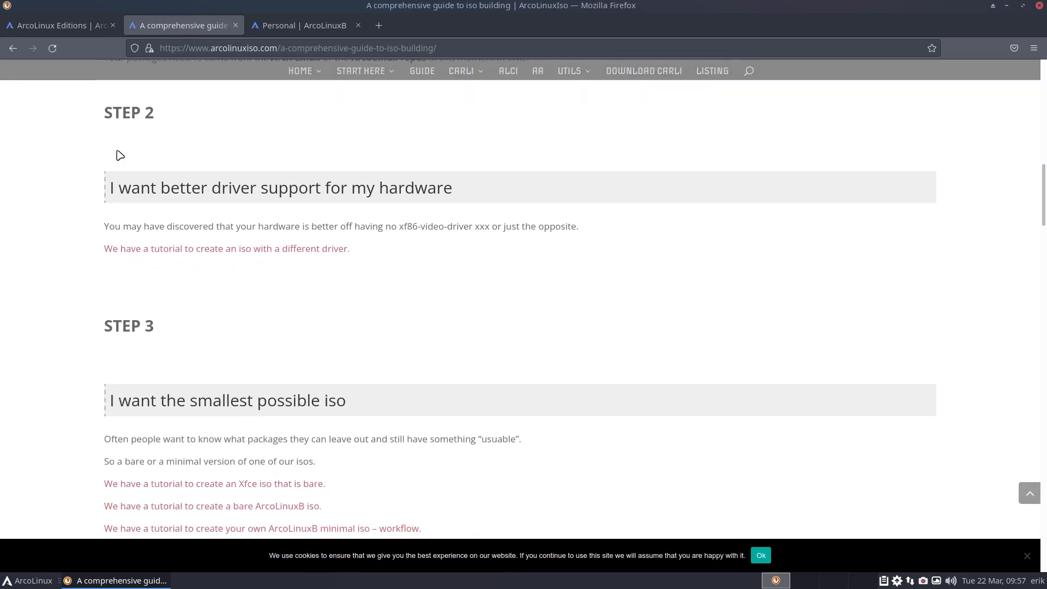
{"action": "scroll", "scroll_direction": "down", "scroll_amount": 3}
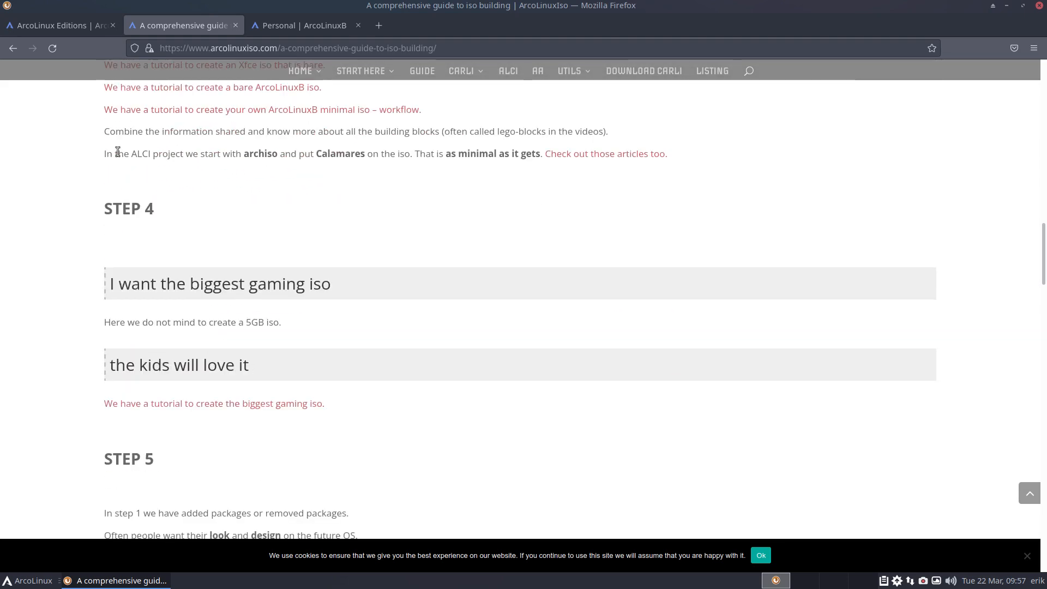
{"action": "scroll", "scroll_direction": "down", "scroll_amount": 3}
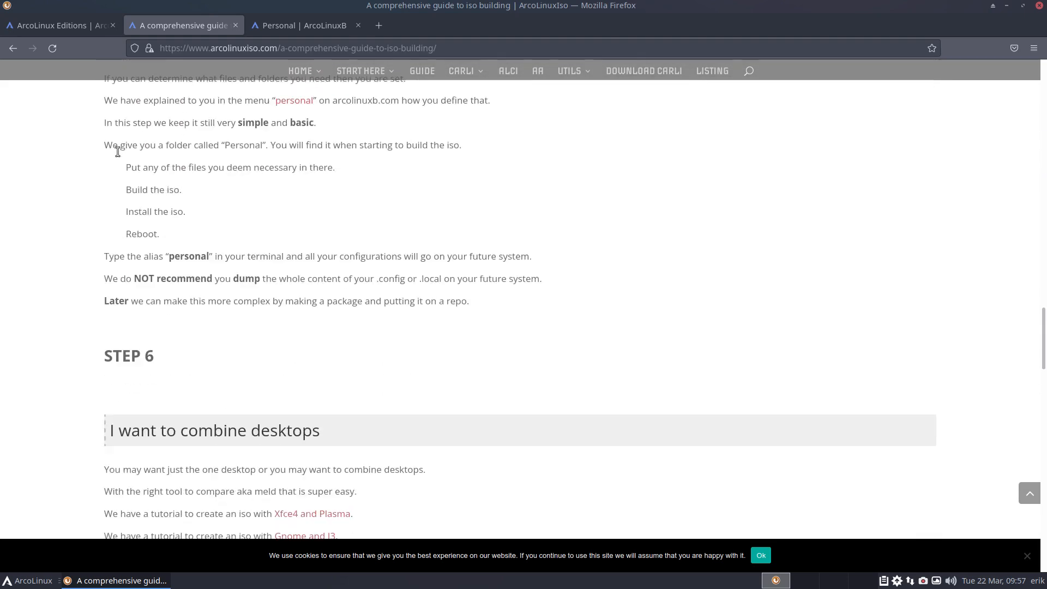
{"action": "scroll", "scroll_direction": "down", "scroll_amount": 3}
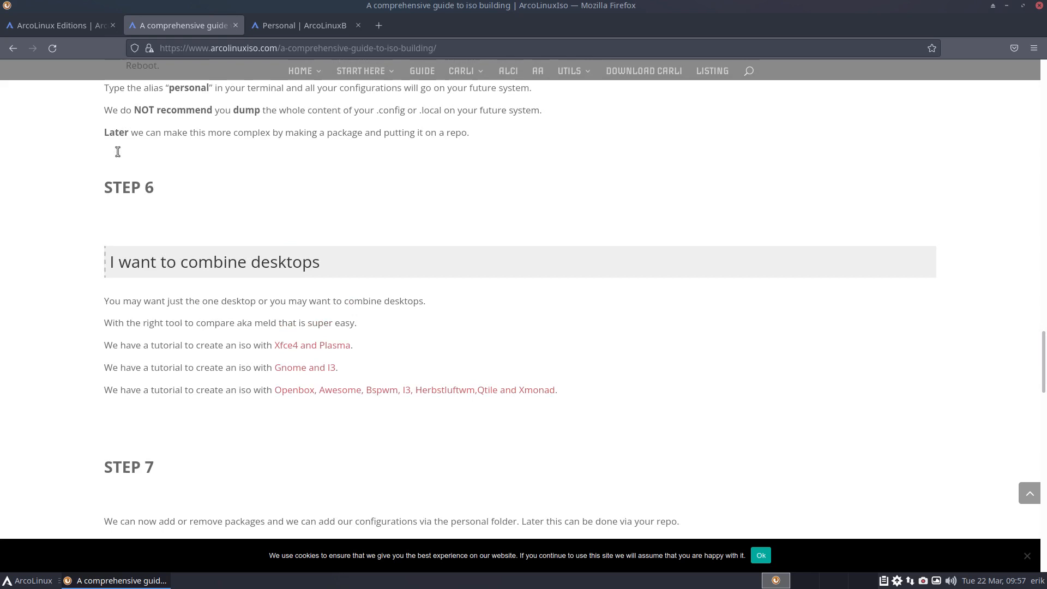
{"action": "scroll", "scroll_direction": "down", "scroll_amount": 3}
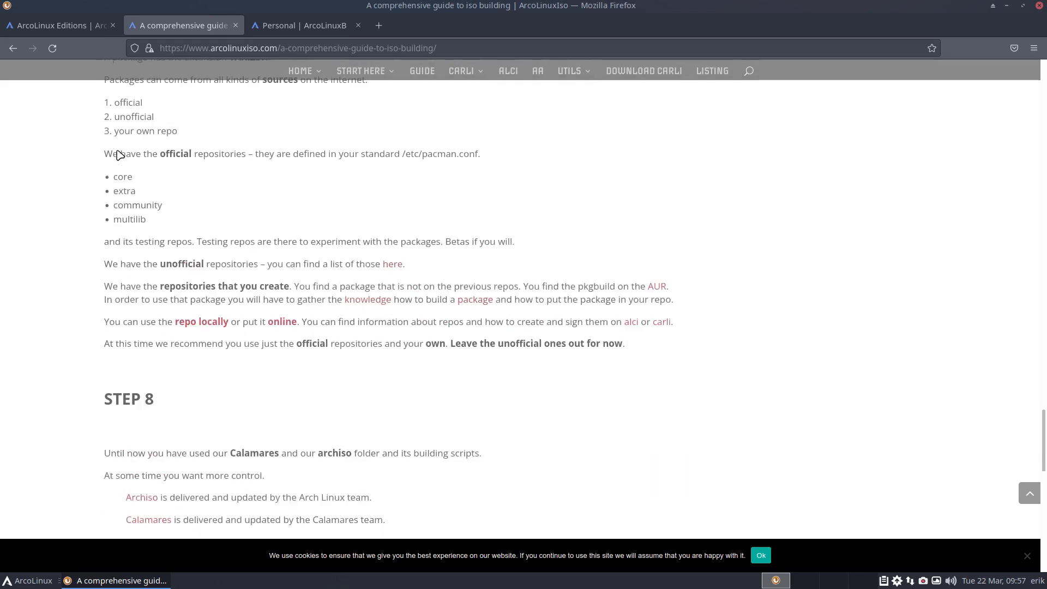
{"action": "scroll", "scroll_direction": "down", "scroll_amount": 3}
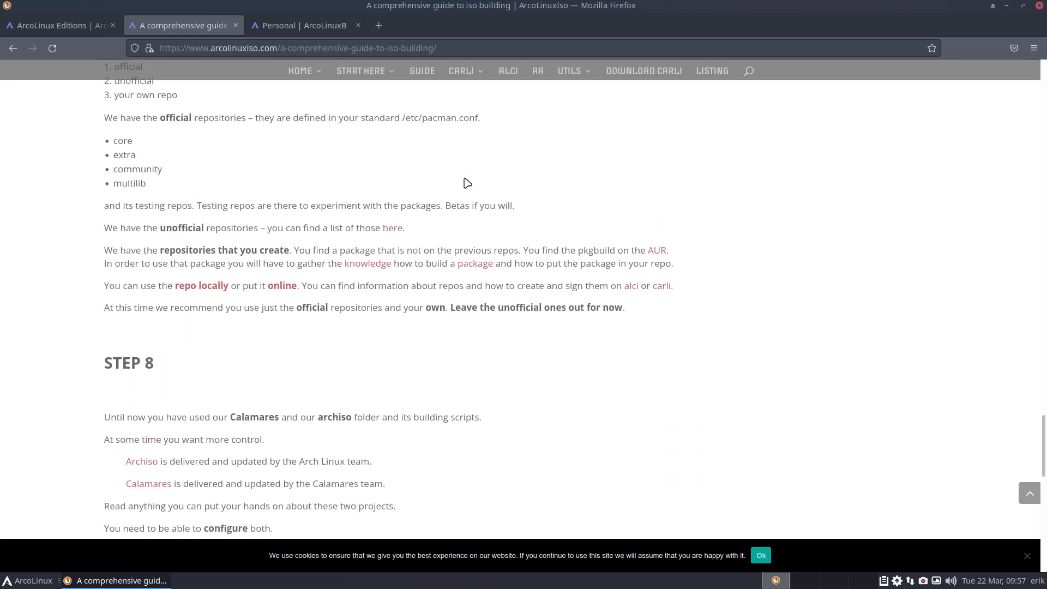
{"action": "left_click", "coordinate": [462, 71]}
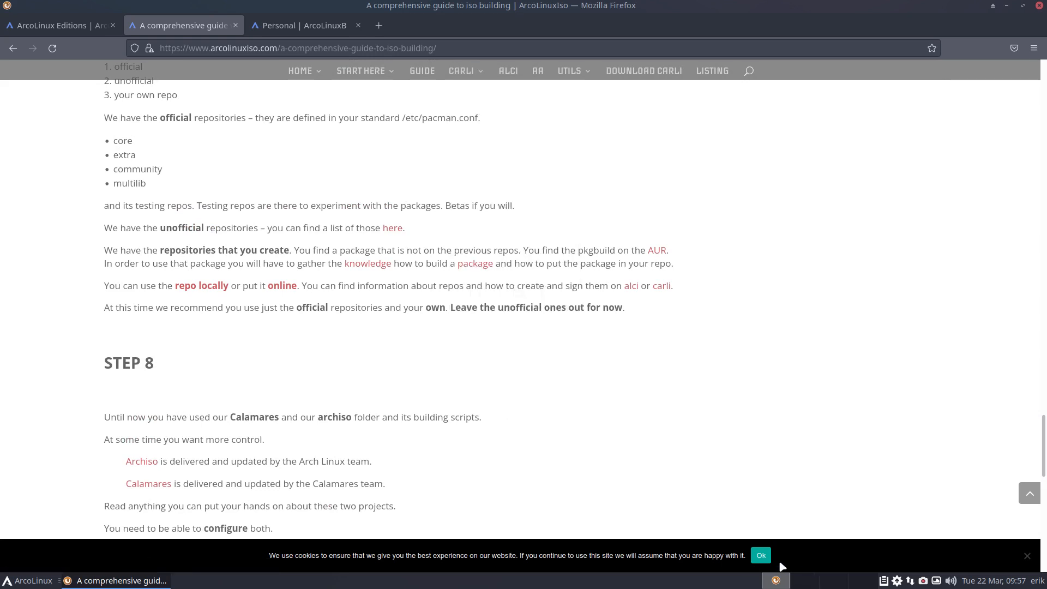
{"action": "left_click", "coordinate": [760, 555]}
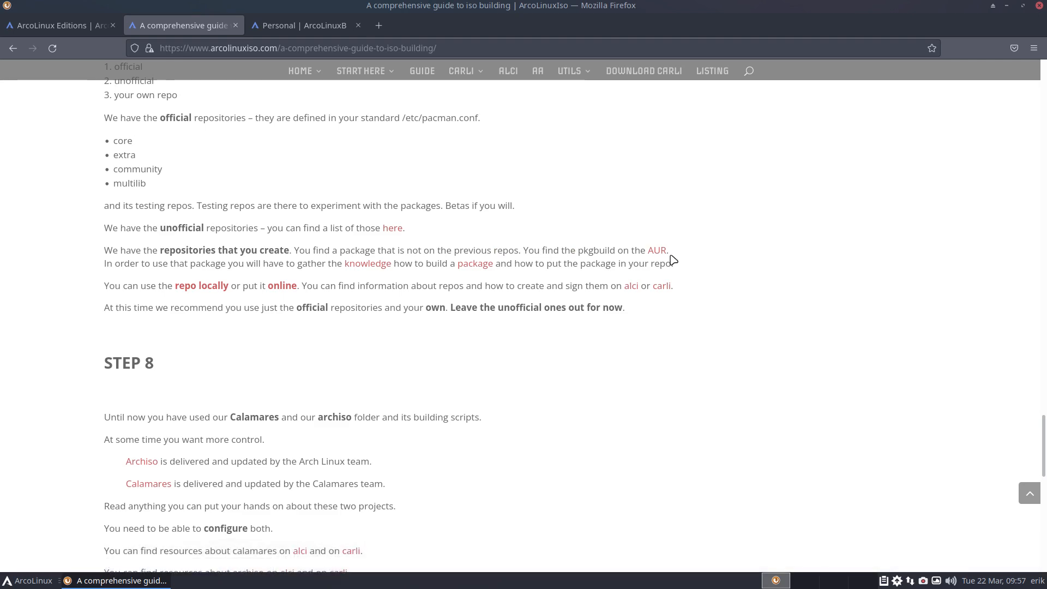
Return the ISO-building guide to its top and clear the title selection.
{"action": "scroll", "scroll_direction": "up", "scroll_amount": 3}
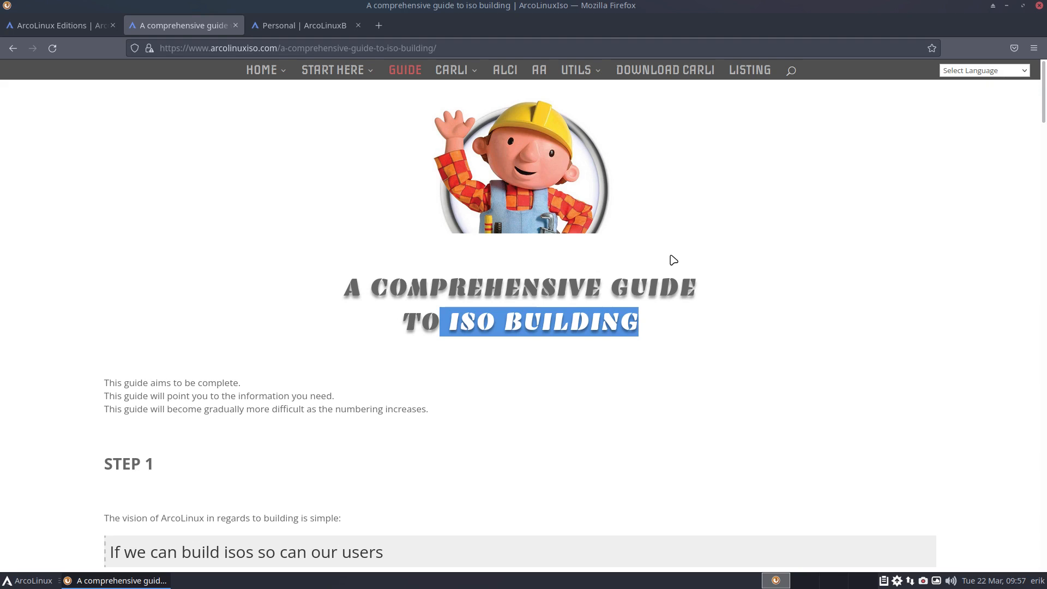
{"action": "left_click", "coordinate": [27, 580]}
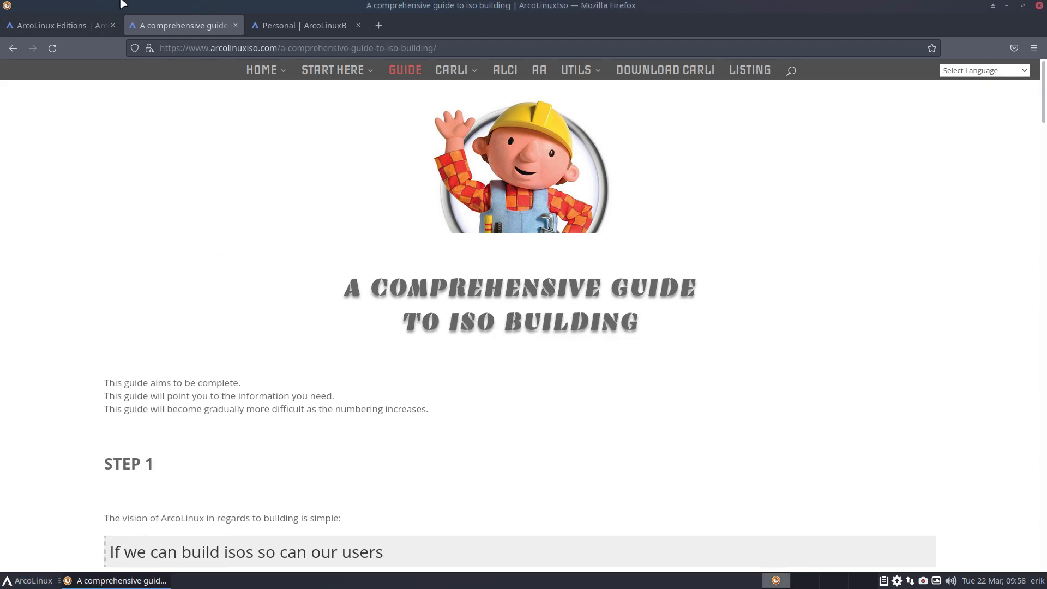
{"action": "mouse_move", "coordinate": [144, 4]}
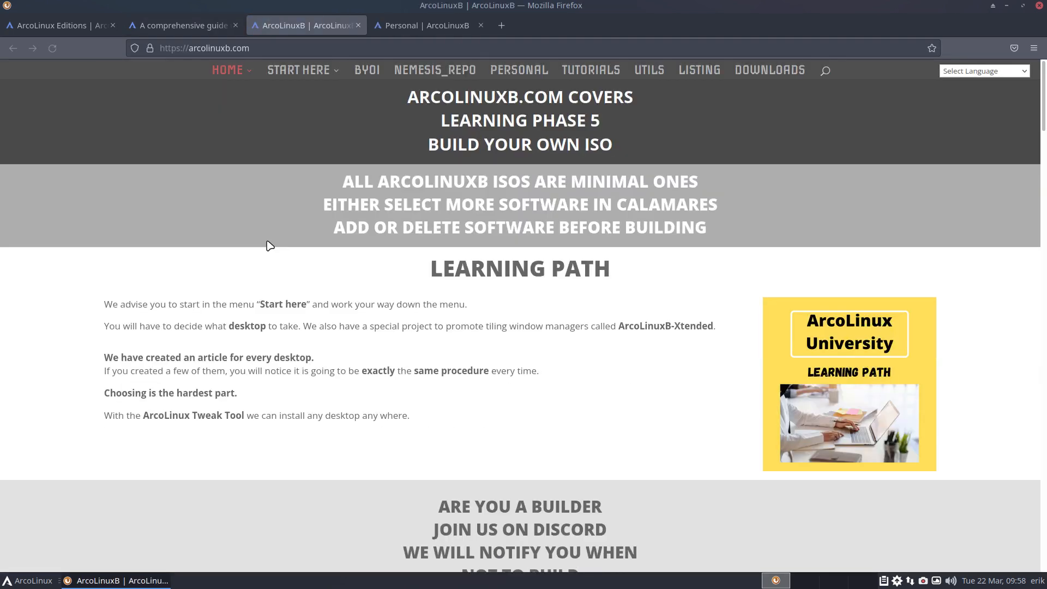
{"action": "mouse_move", "coordinate": [434, 69]}
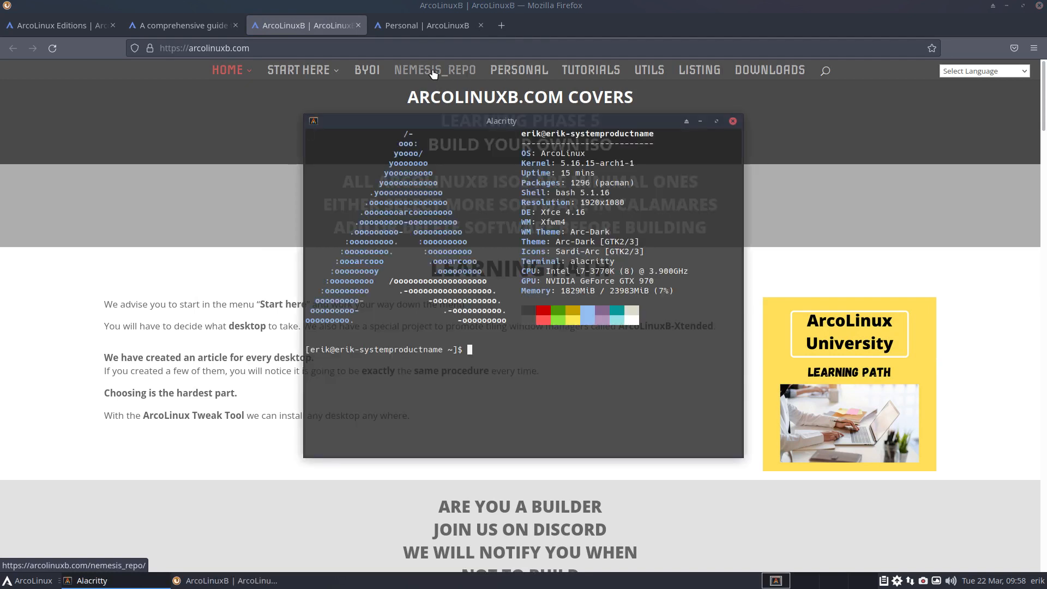
List the nemesis_repo packages with sudo pacman -Sl, noting edu-leftwm-git, then close the terminal.
{"action": "type", "text": "sudo pacman -Sy"}
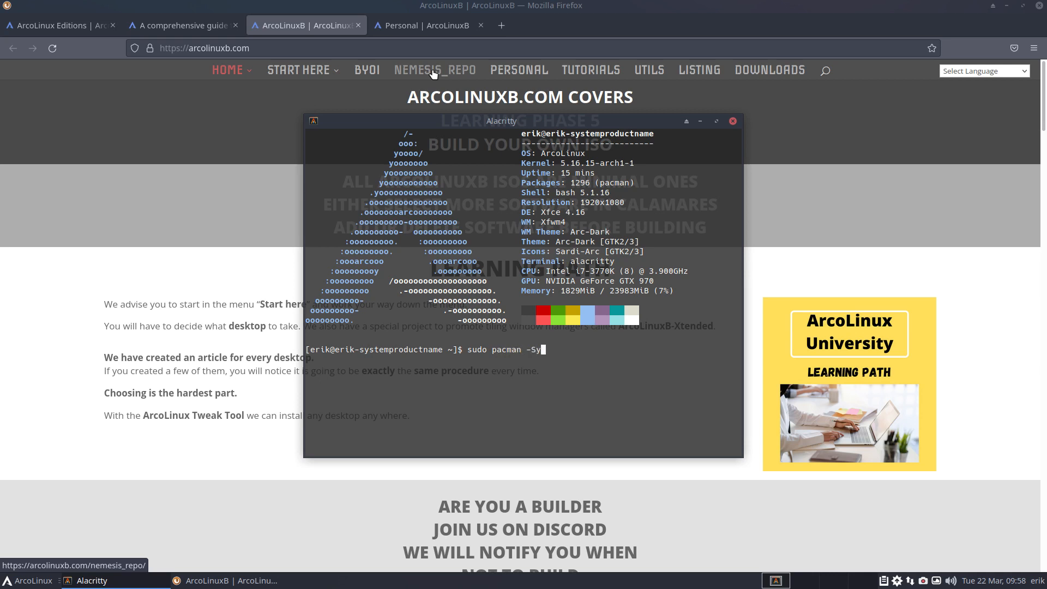
{"action": "type", "text": "l"}
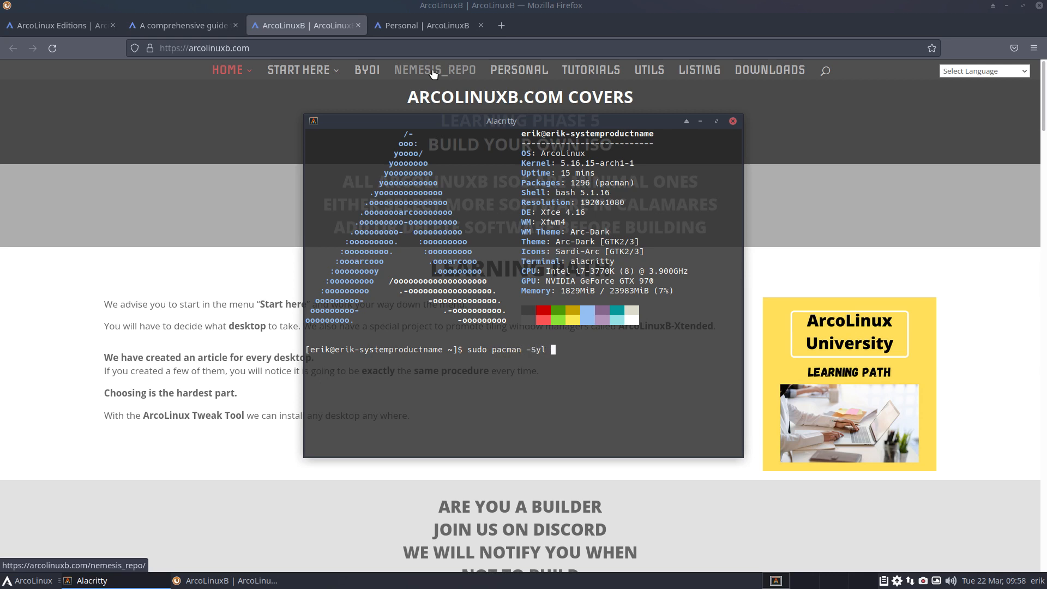
{"action": "type", "text": "nemesis_repo"}
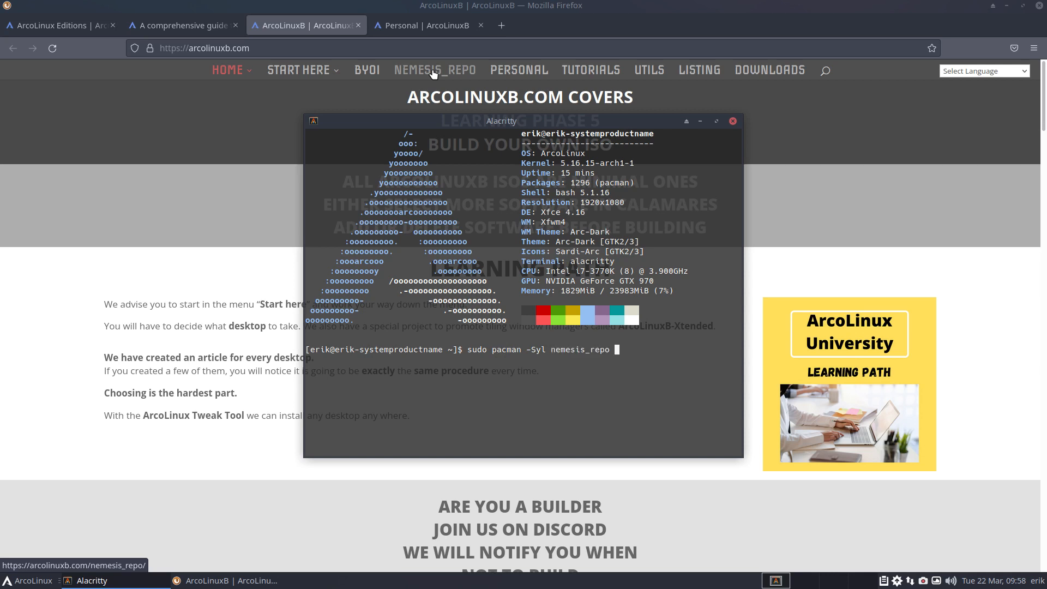
{"action": "key", "text": "Return"}
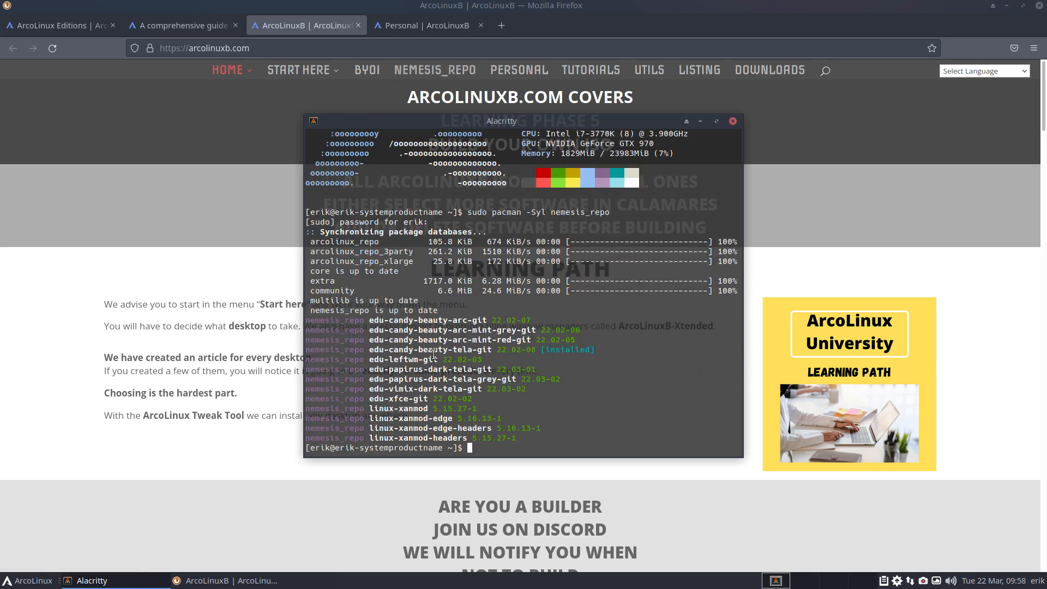
{"action": "double_click", "coordinate": [403, 359]}
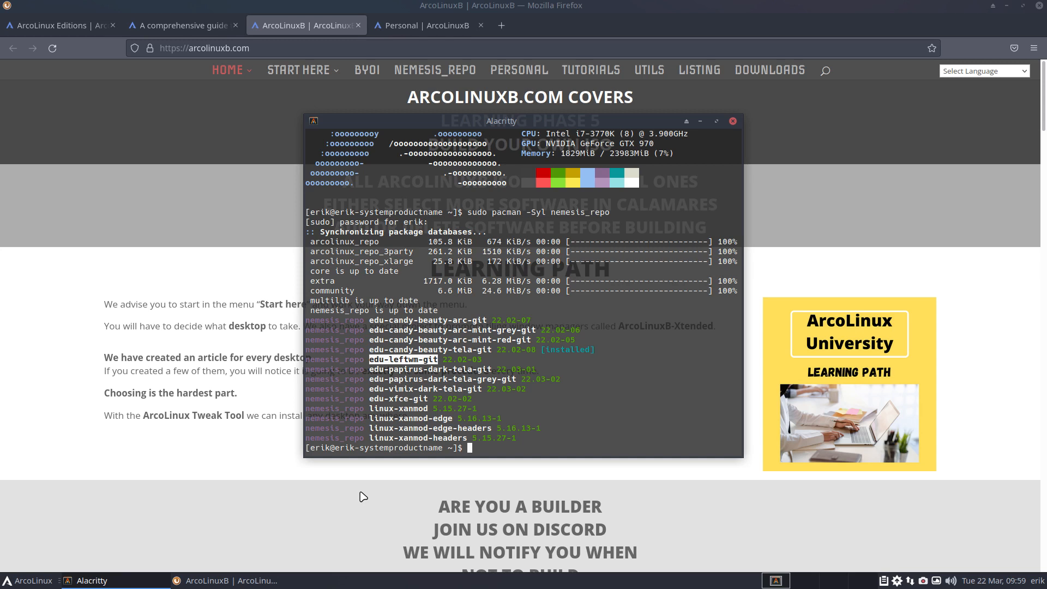
{"action": "mouse_move", "coordinate": [350, 468]}
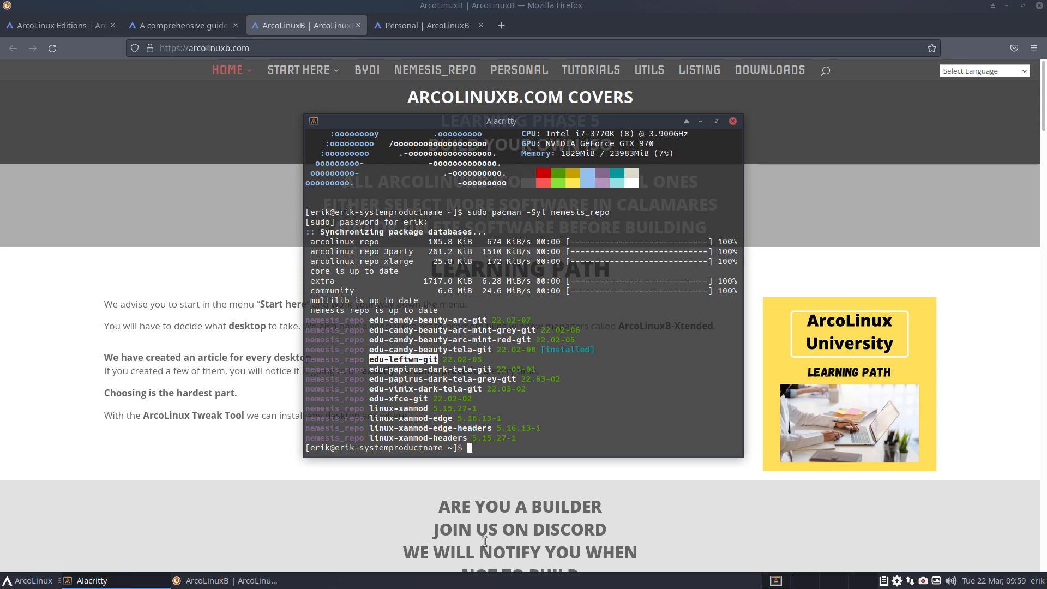
{"action": "left_click", "coordinate": [732, 121]}
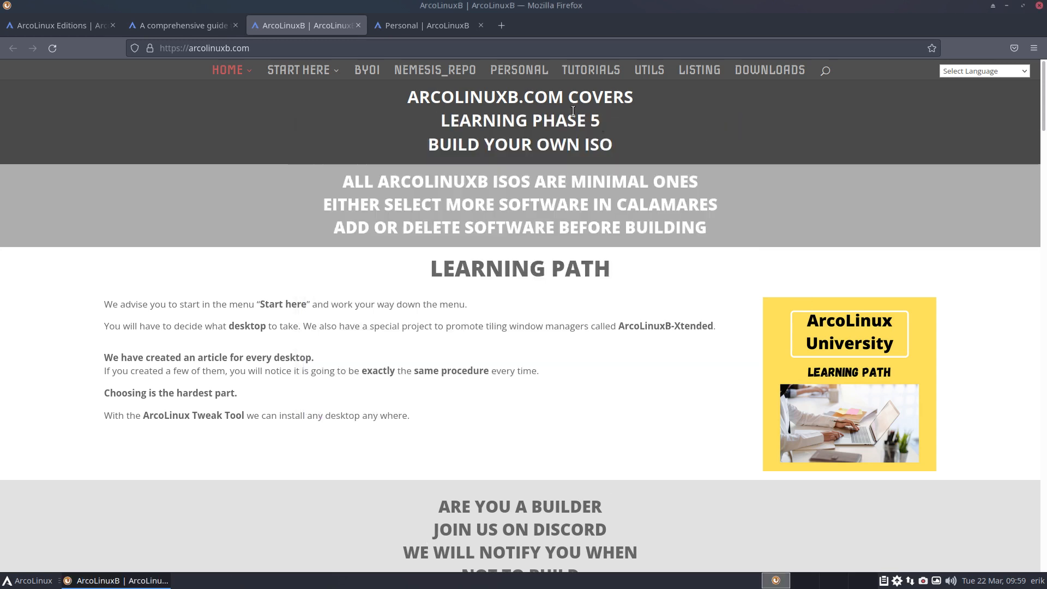
Browse the Nemesis_repo articles on ArcoLinuxB, then go to the Personal page.
{"action": "left_click", "coordinate": [434, 69]}
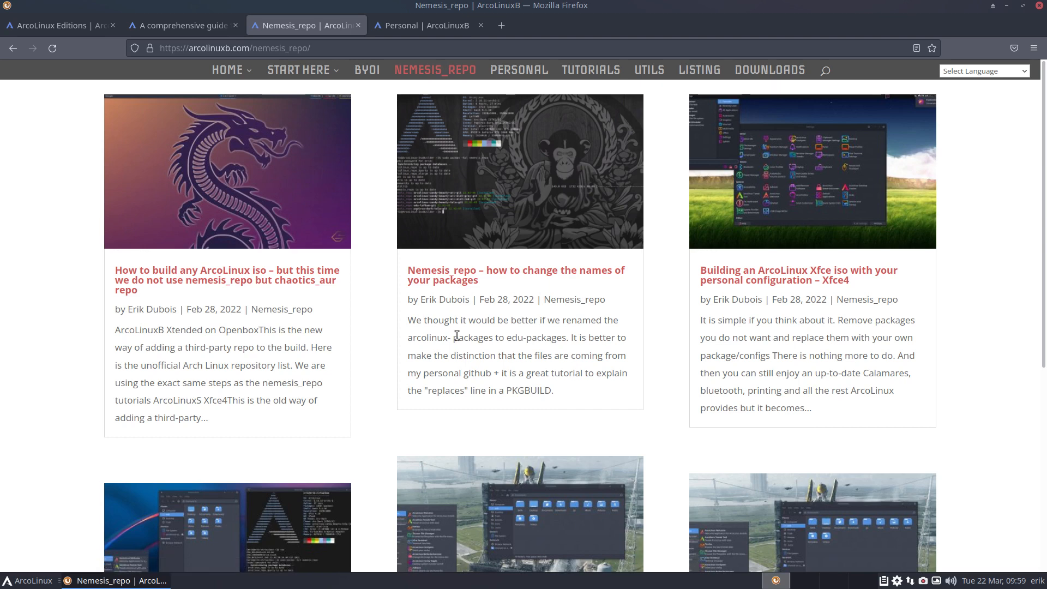
{"action": "scroll", "scroll_direction": "down", "scroll_amount": 3}
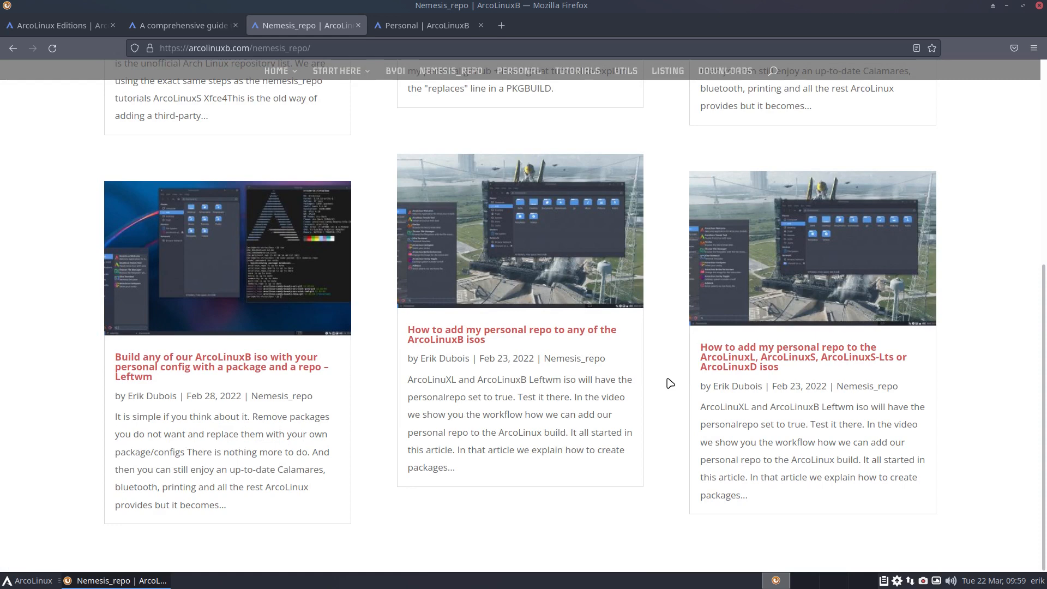
{"action": "scroll", "scroll_direction": "up", "scroll_amount": 3}
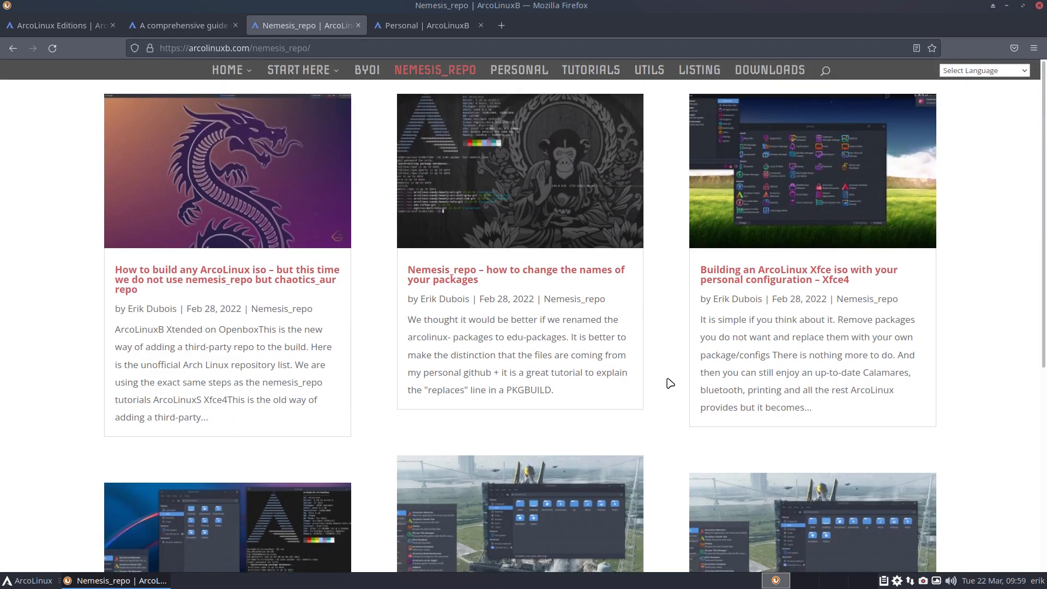
{"action": "mouse_move", "coordinate": [519, 70]}
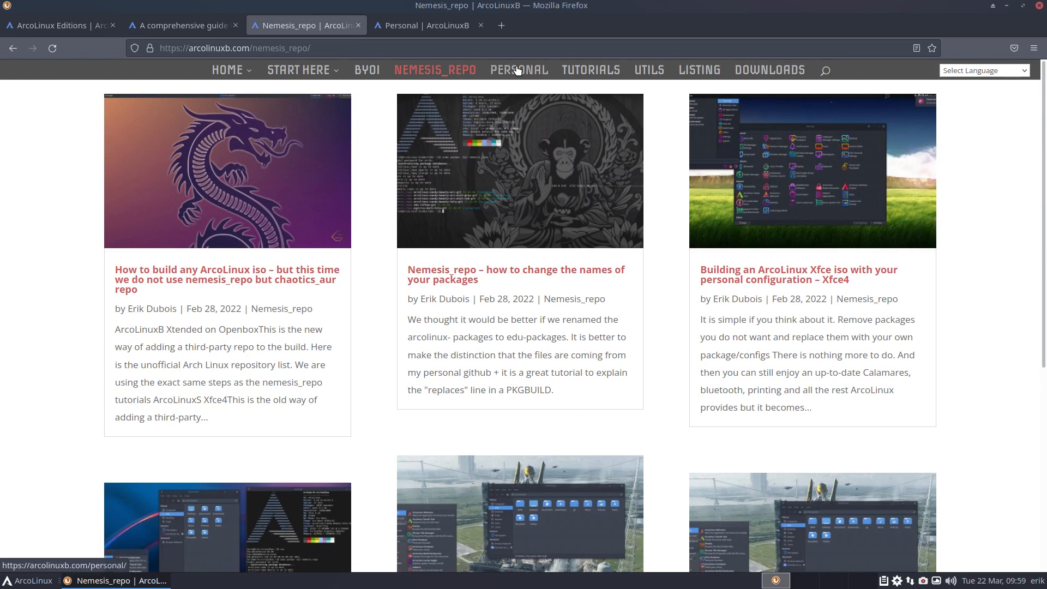
{"action": "left_click", "coordinate": [519, 70]}
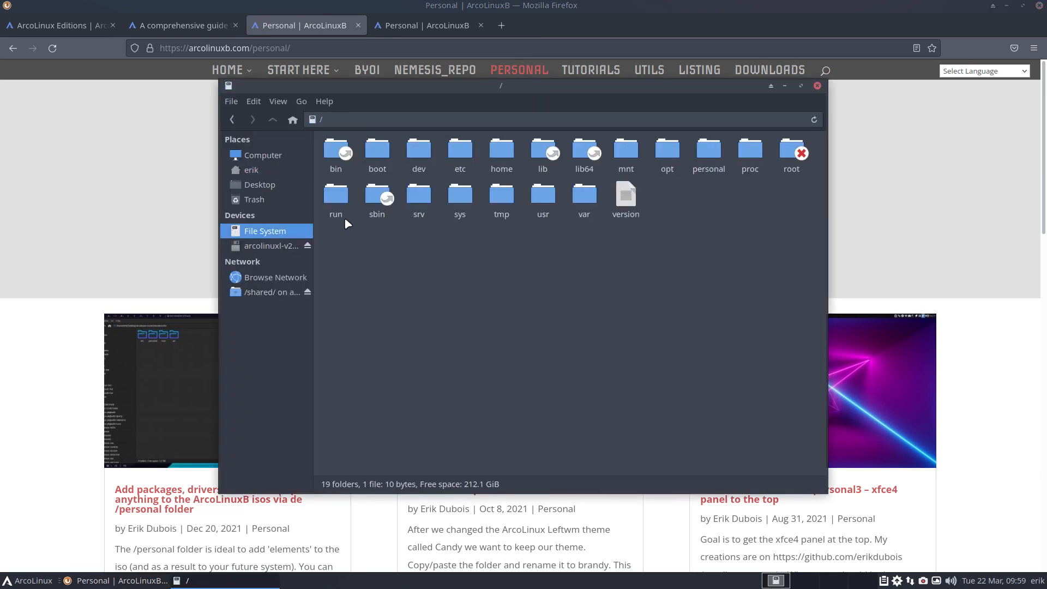
{"action": "mouse_move", "coordinate": [708, 148]}
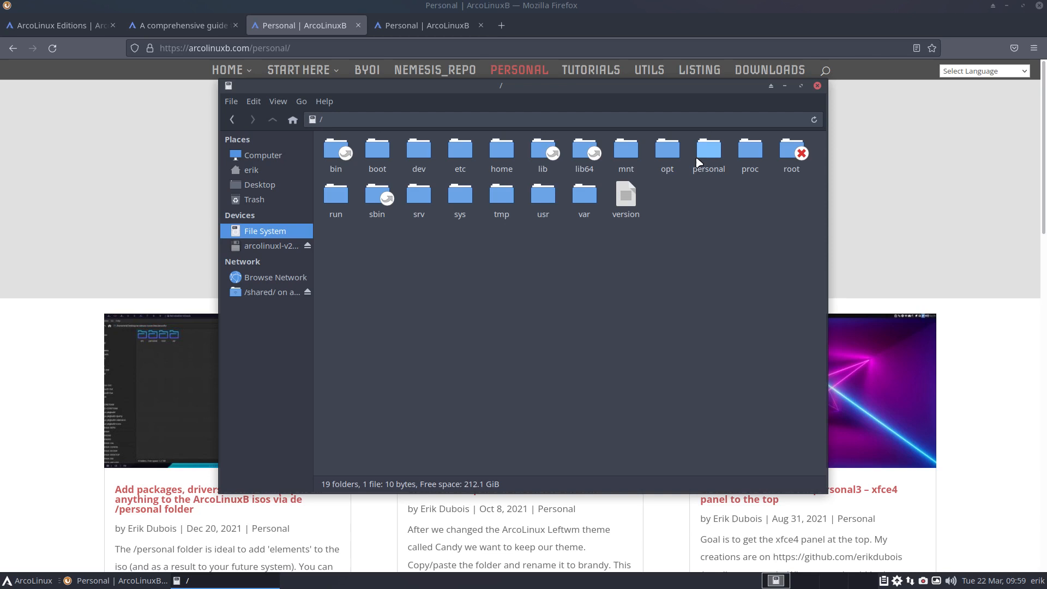
View the empty /personal folder and the erik home folder in Thunar, then close the file manager.
{"action": "double_click", "coordinate": [708, 150]}
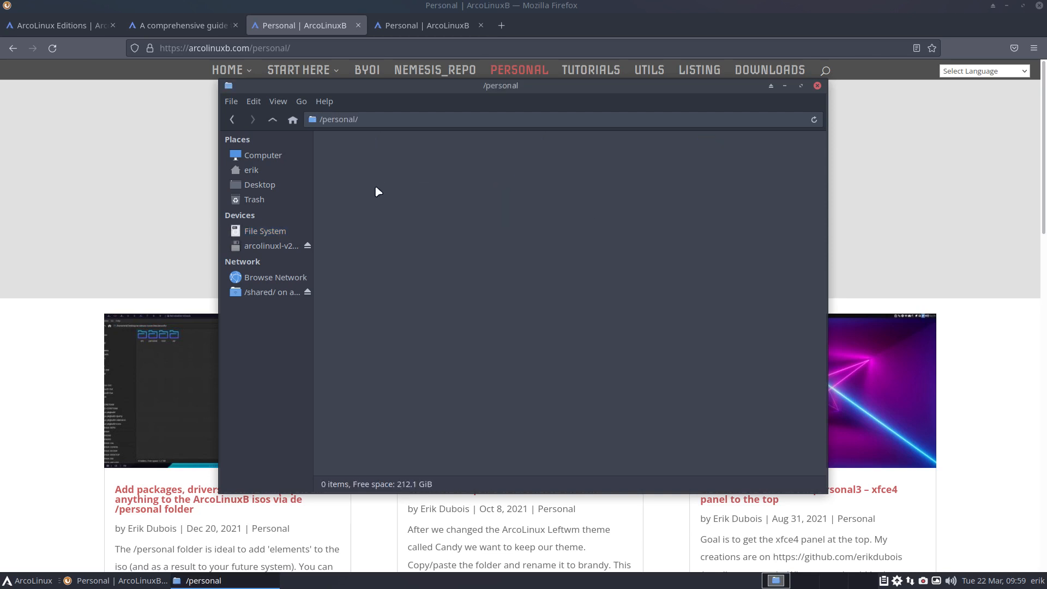
{"action": "right_click", "coordinate": [378, 192]}
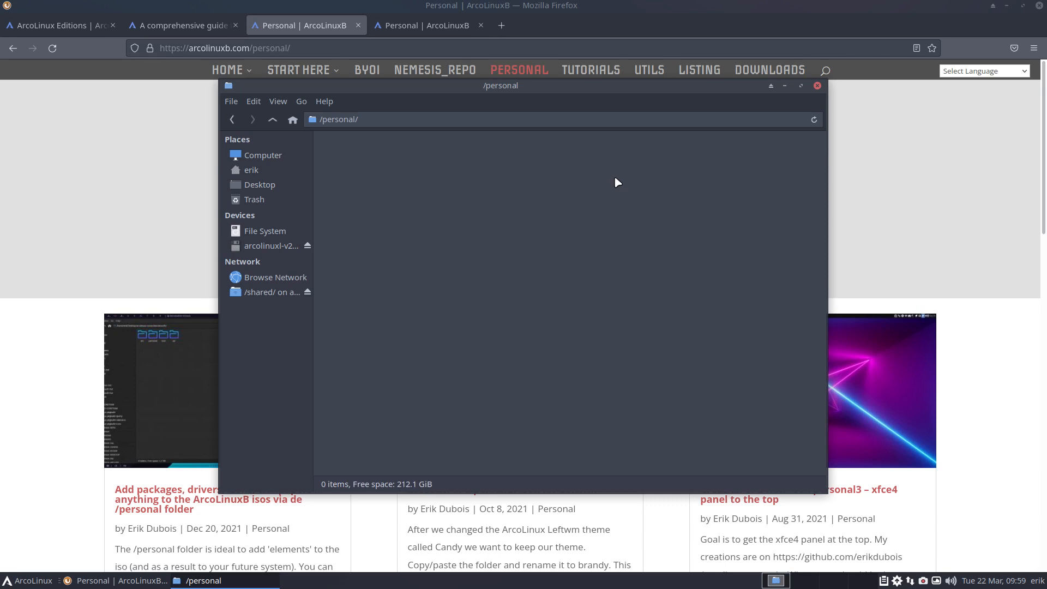
{"action": "mouse_move", "coordinate": [346, 207]}
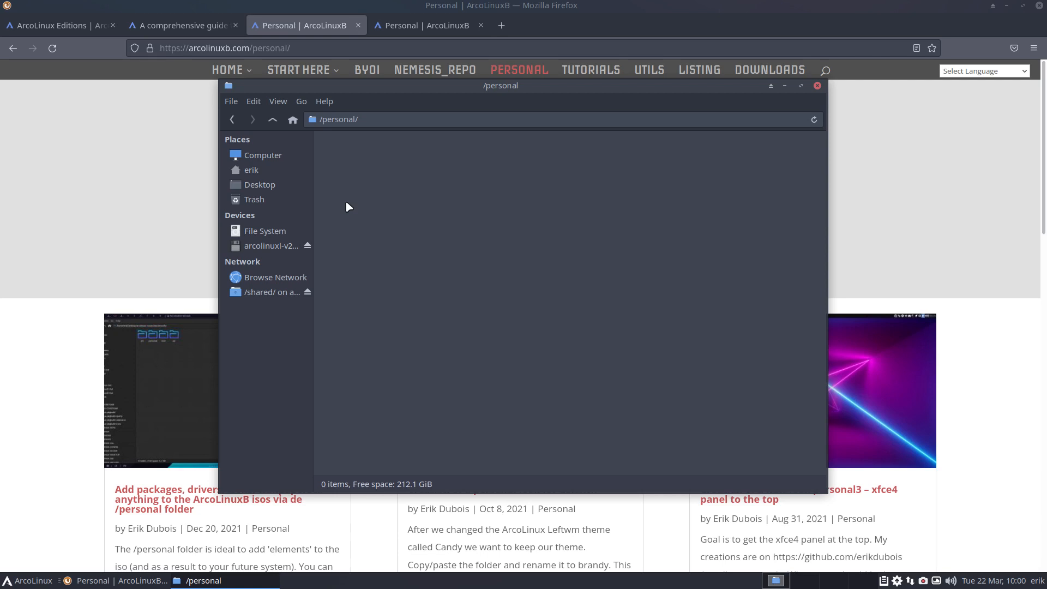
{"action": "mouse_move", "coordinate": [546, 225]}
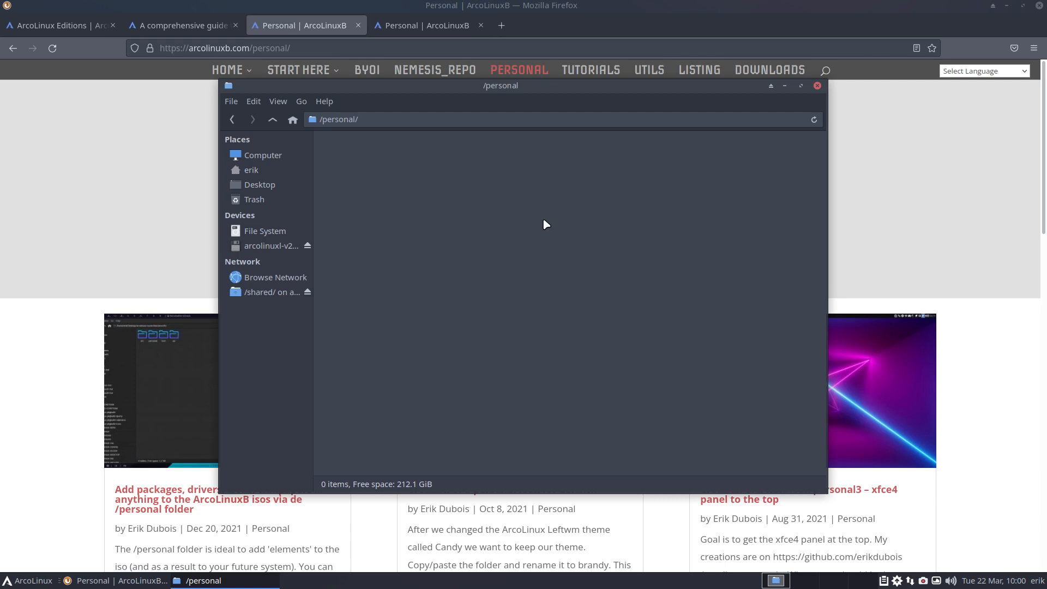
{"action": "left_click", "coordinate": [263, 155]}
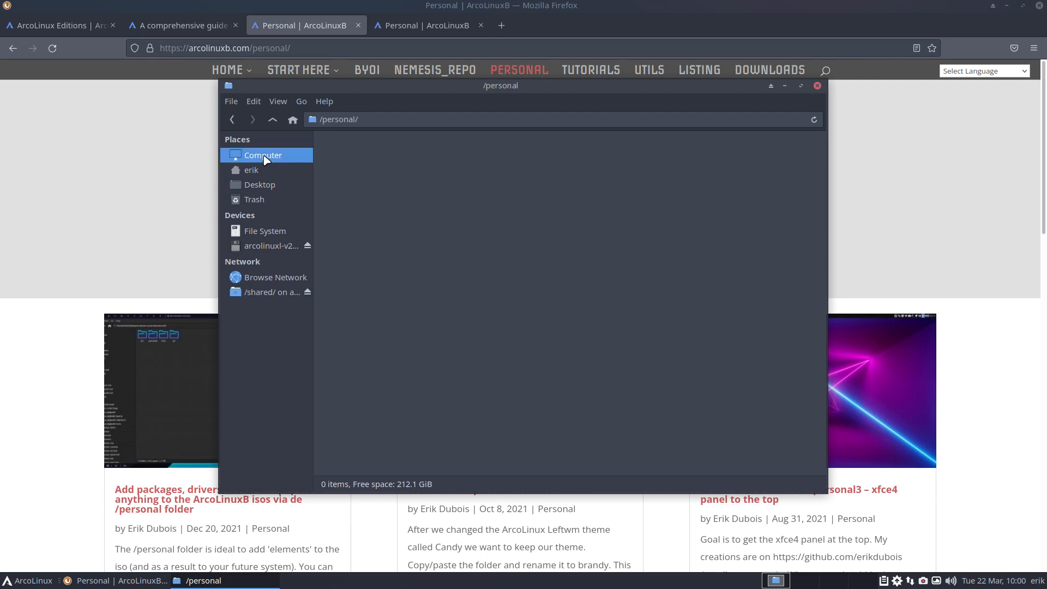
{"action": "left_click", "coordinate": [251, 170]}
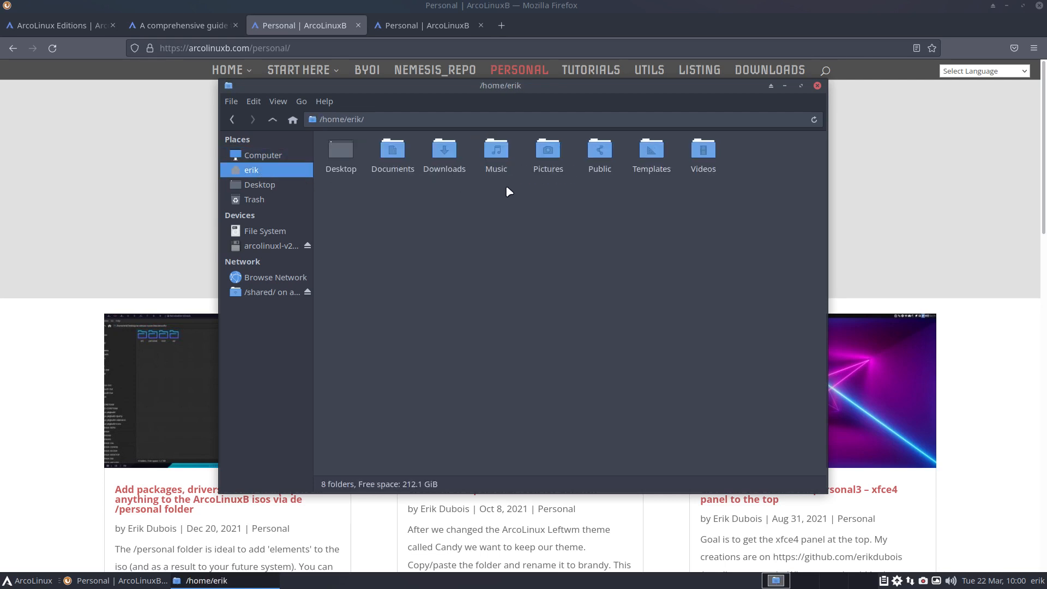
{"action": "left_click", "coordinate": [548, 150]}
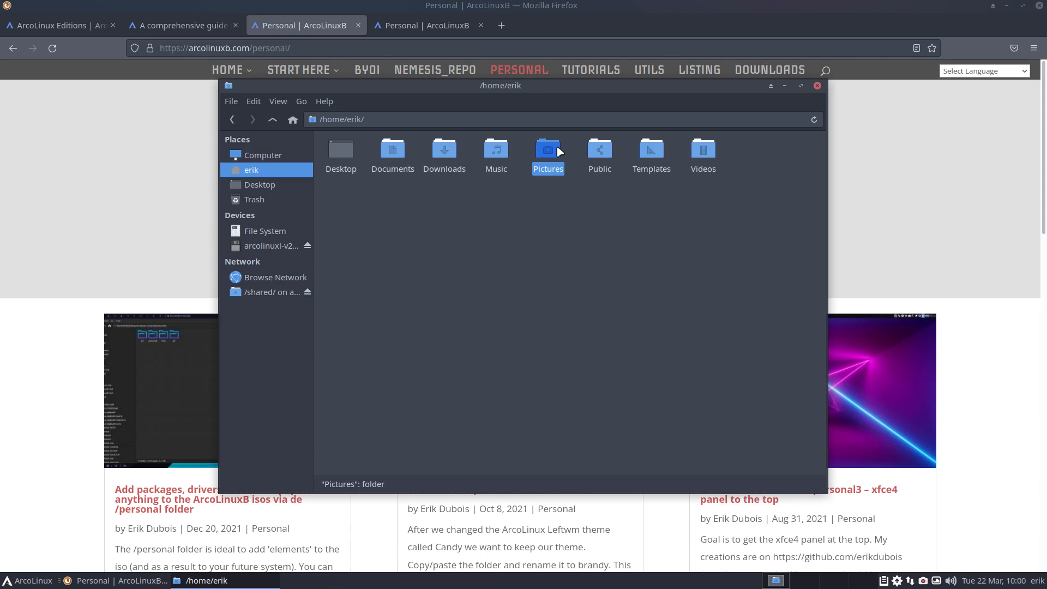
{"action": "mouse_move", "coordinate": [753, 115]}
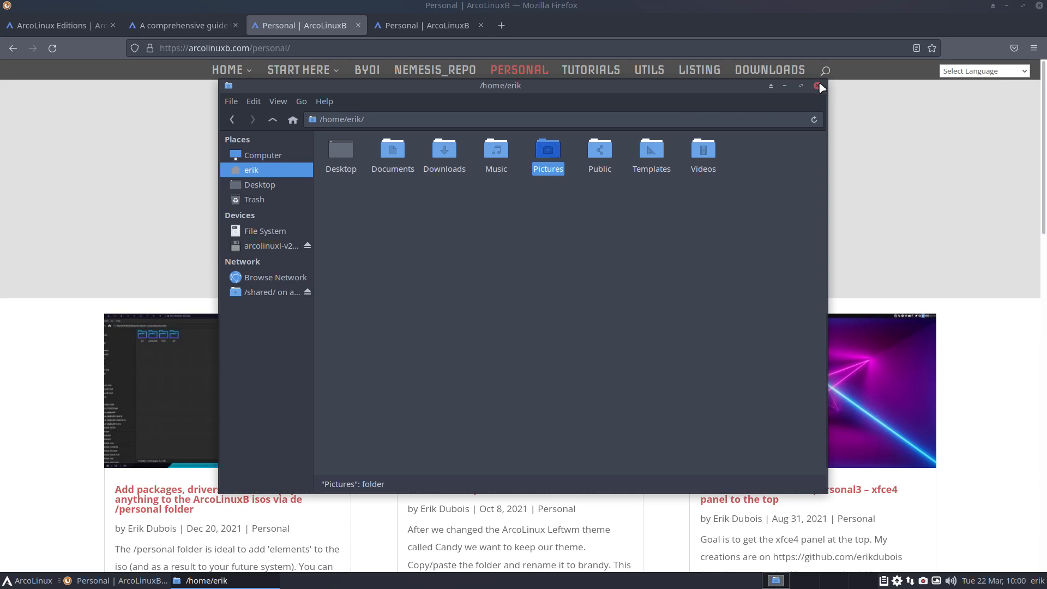
{"action": "left_click", "coordinate": [817, 85]}
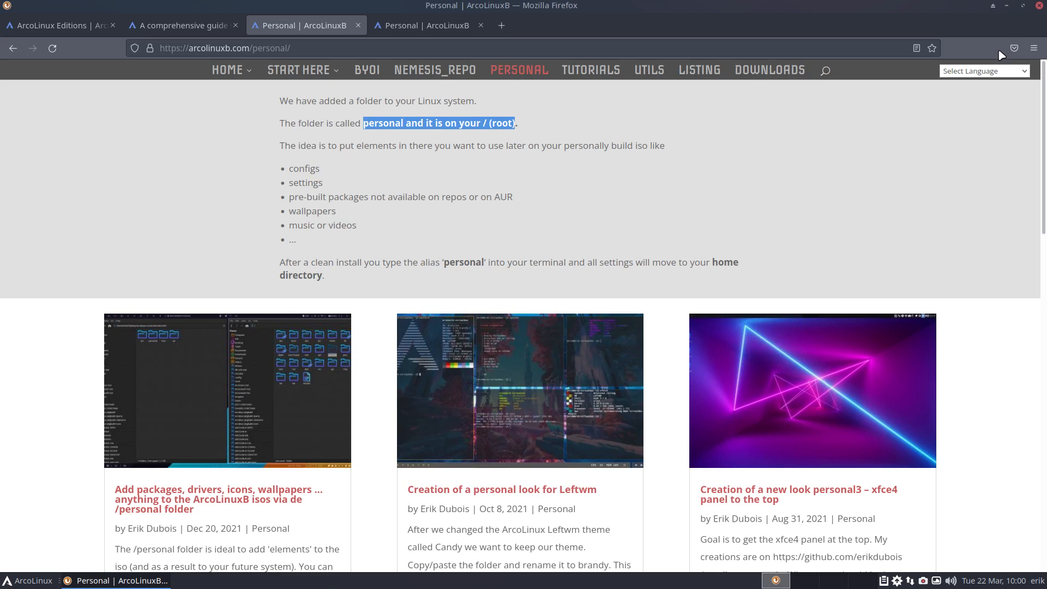
{"action": "mouse_move", "coordinate": [436, 70]}
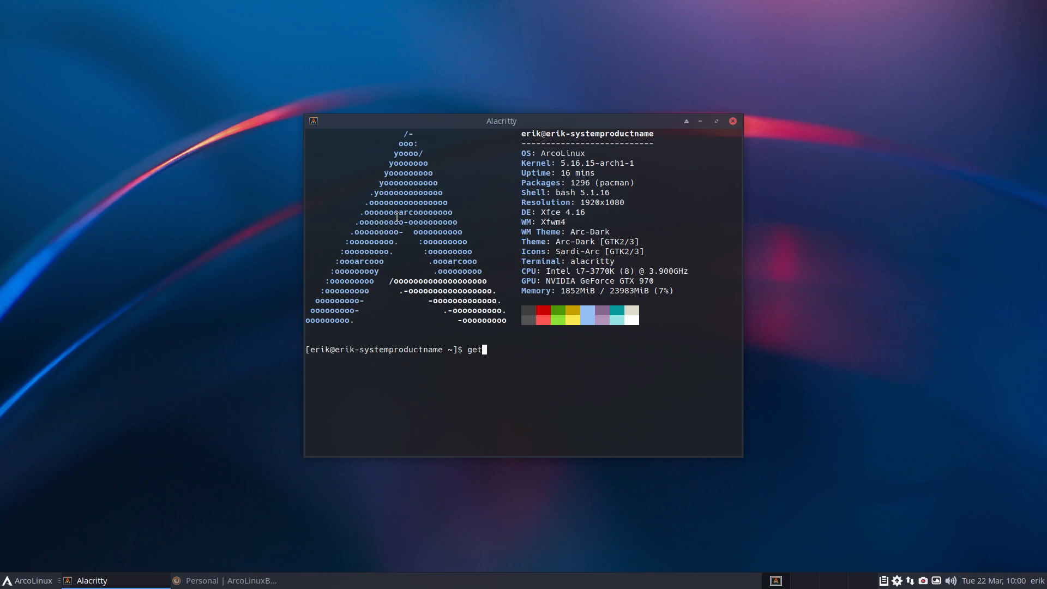
Run get-nemesis in Alacritty to clone the arcolinux-nemesis repository.
{"action": "type", "text": "-ene"}
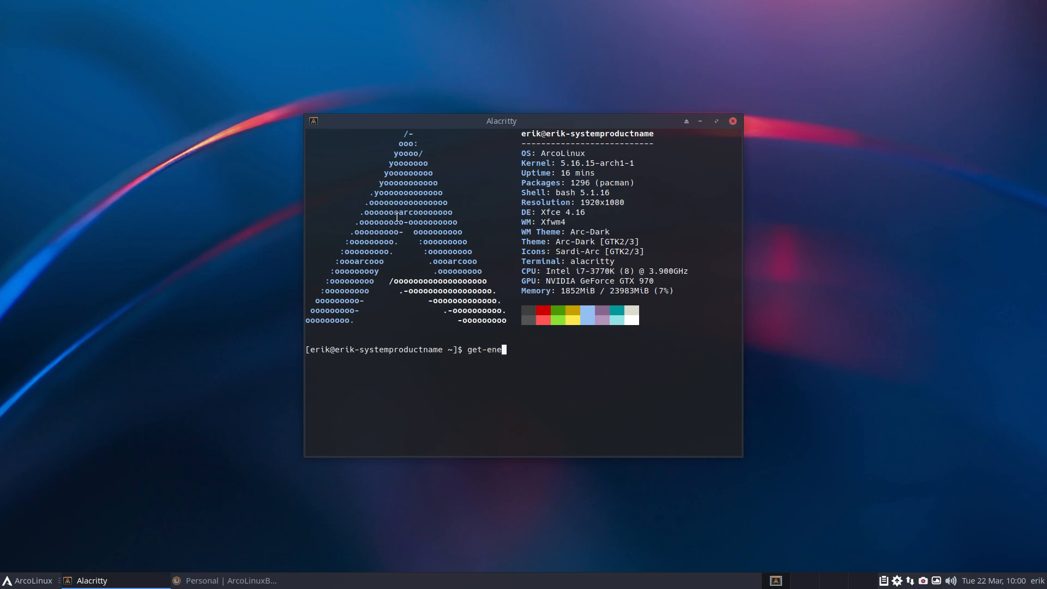
{"action": "key", "text": "BackSpace"}
{"action": "type", "text": "mesis"}
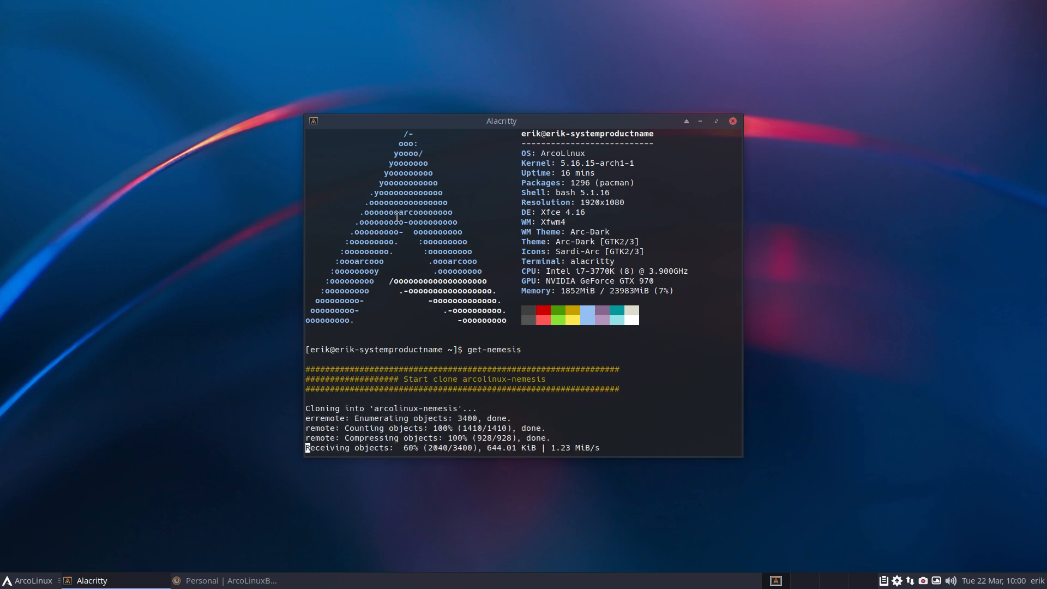
{"action": "mouse_move", "coordinate": [635, 161]}
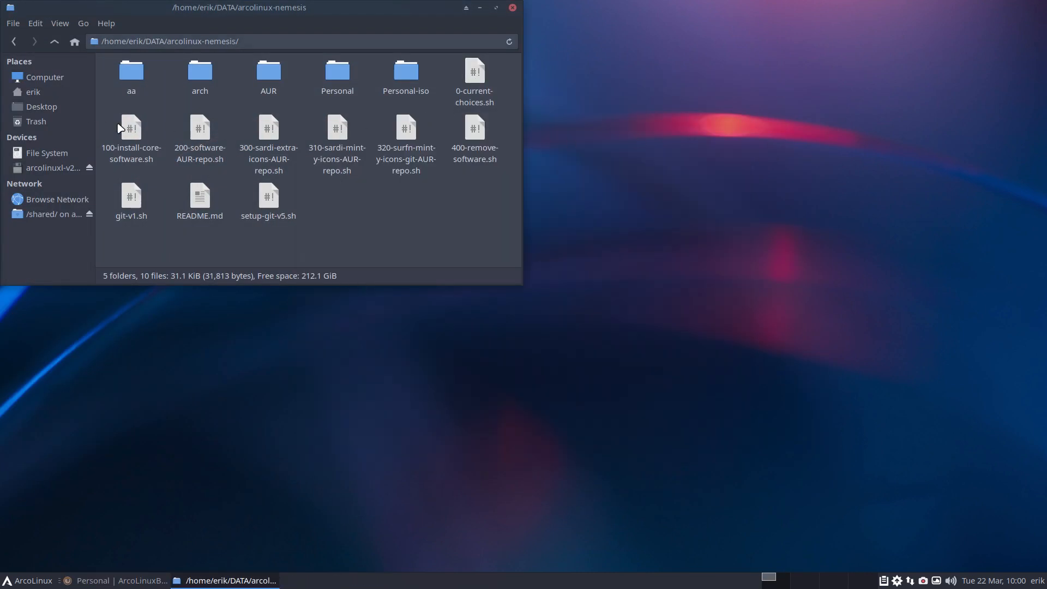
Open 100-install-core-software.sh in Sublime Text and select its Carli package removal lines.
{"action": "double_click", "coordinate": [131, 140]}
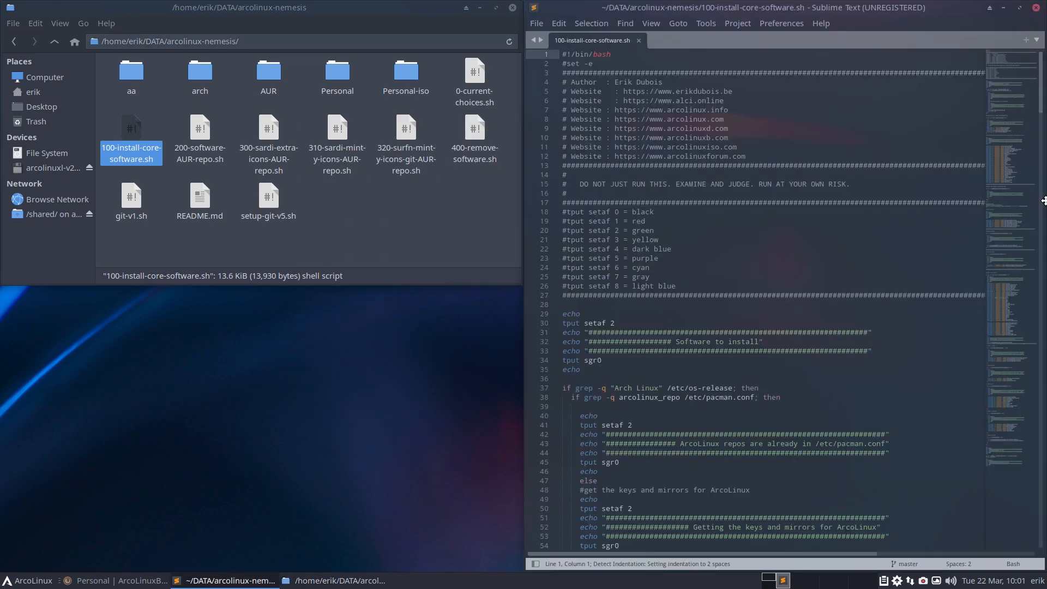
{"action": "scroll", "scroll_direction": "down", "scroll_amount": 3}
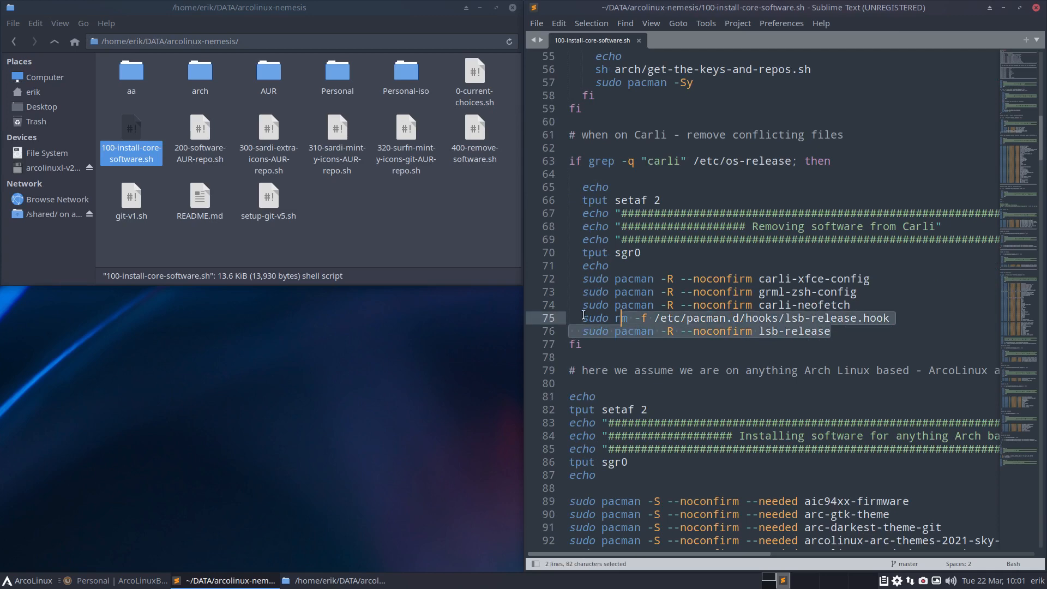
{"action": "left_click", "coordinate": [28, 579]}
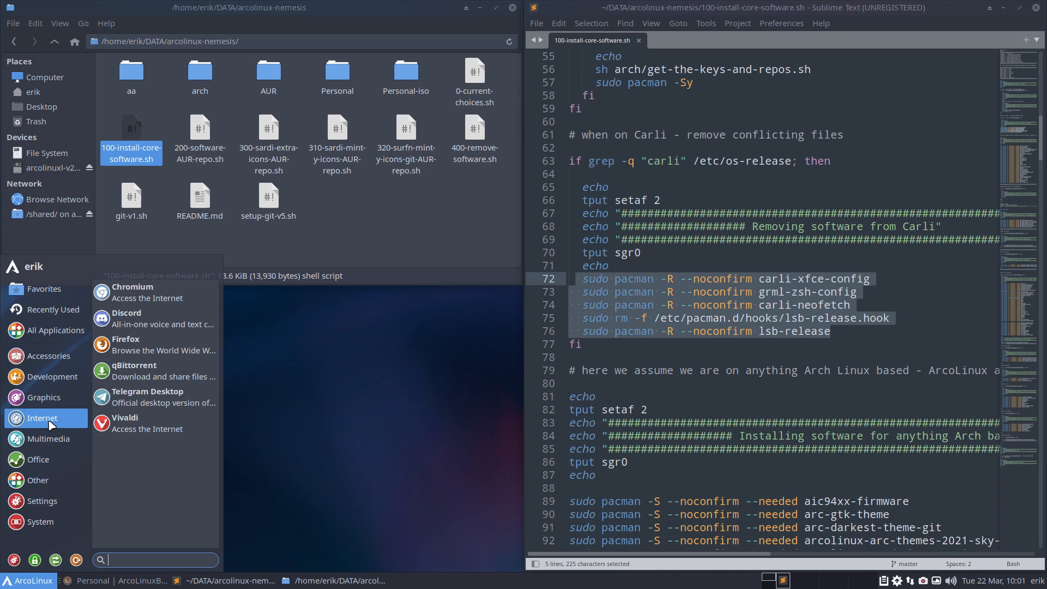
{"action": "mouse_move", "coordinate": [48, 438]}
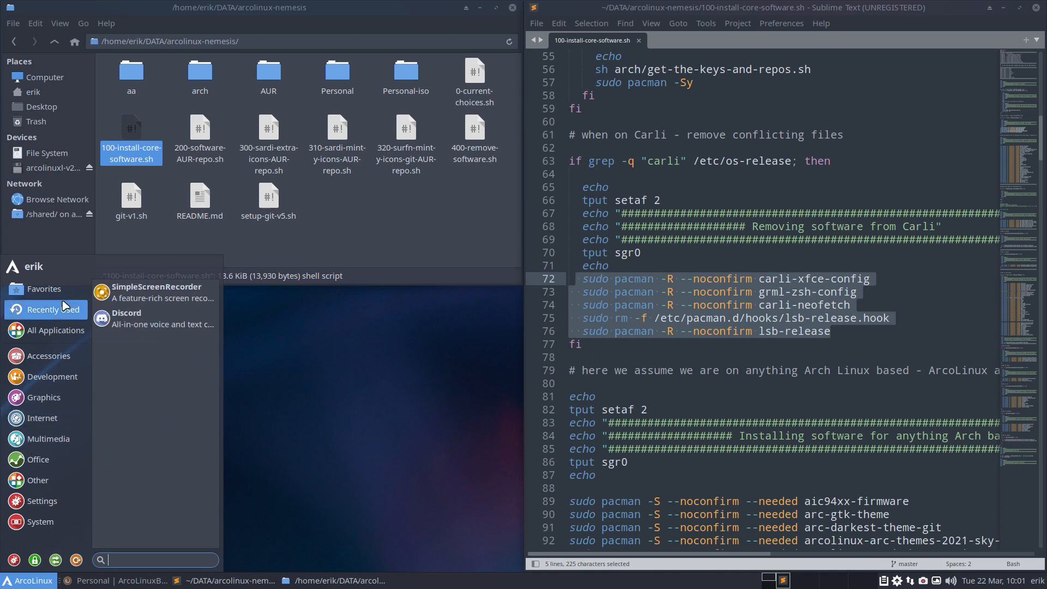
{"action": "left_click", "coordinate": [48, 355]}
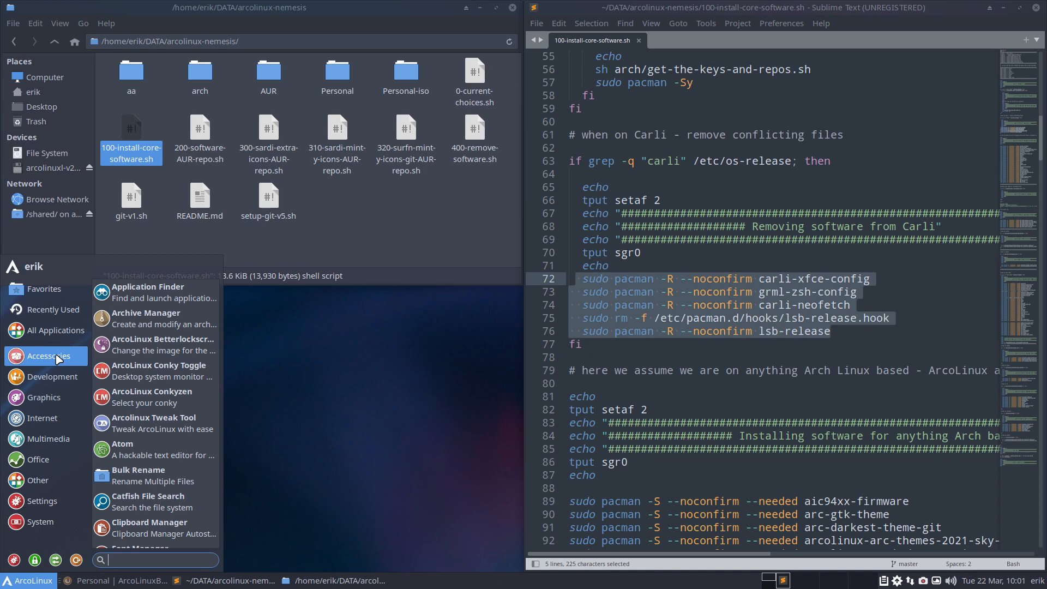
{"action": "mouse_move", "coordinate": [688, 339]}
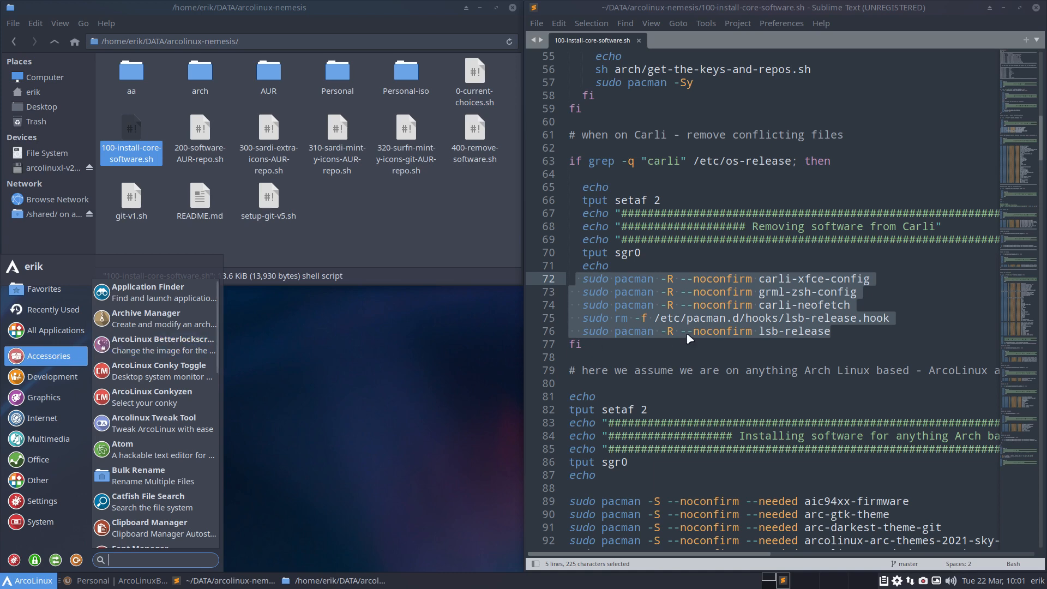
{"action": "left_click", "coordinate": [688, 332]}
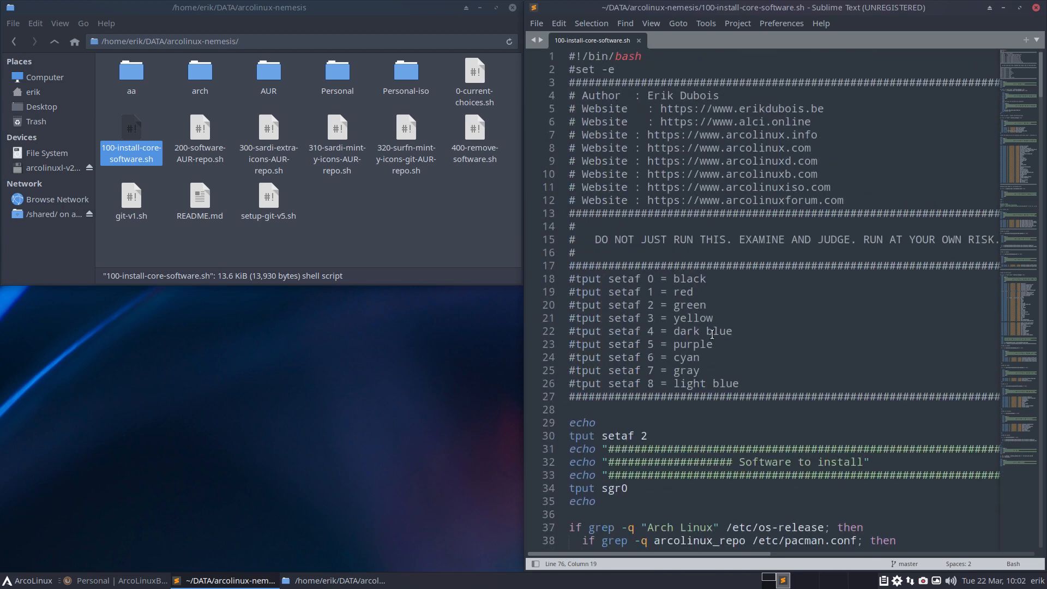
{"action": "scroll", "scroll_direction": "down", "scroll_amount": 3}
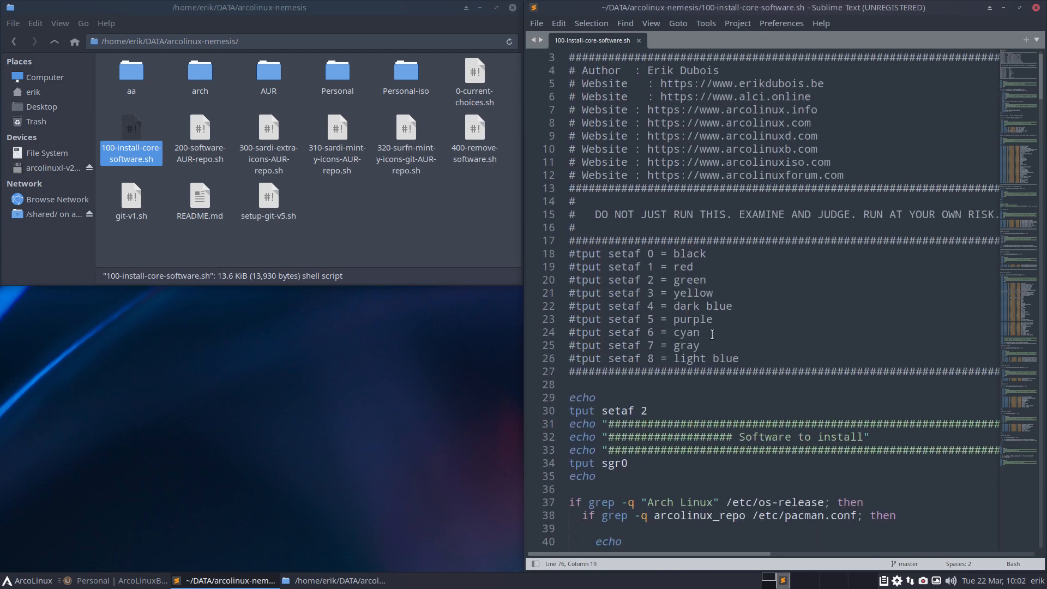
{"action": "scroll", "scroll_direction": "down", "scroll_amount": 3}
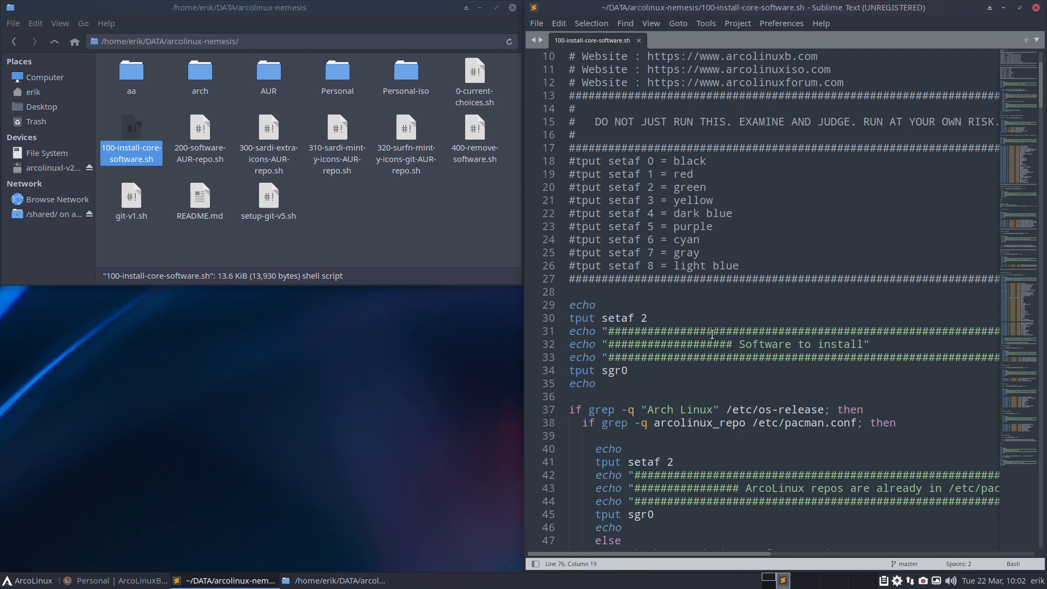
{"action": "scroll", "scroll_direction": "down", "scroll_amount": 3}
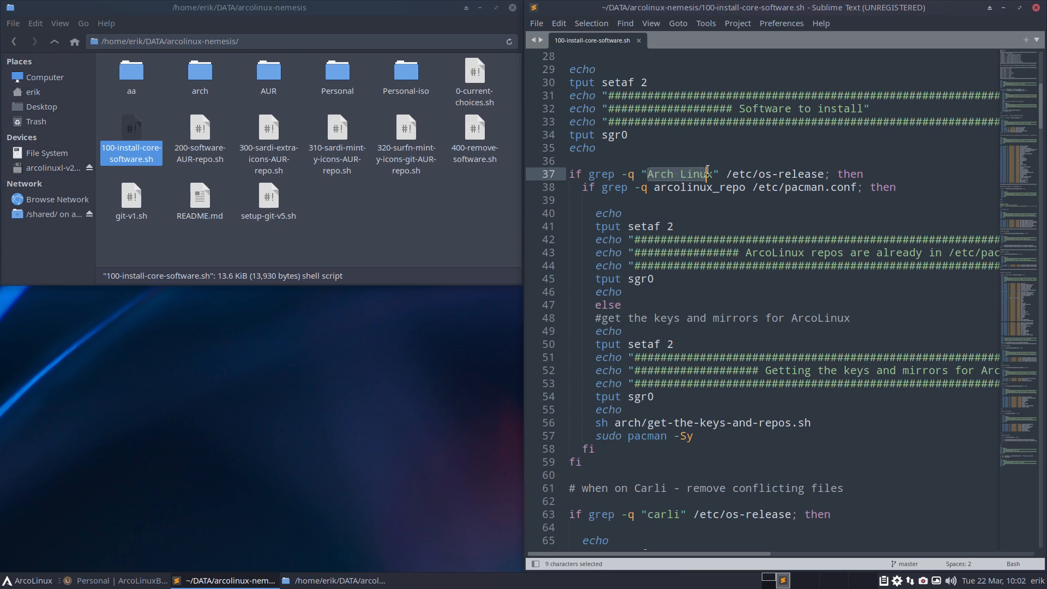
{"action": "left_click", "coordinate": [607, 175]}
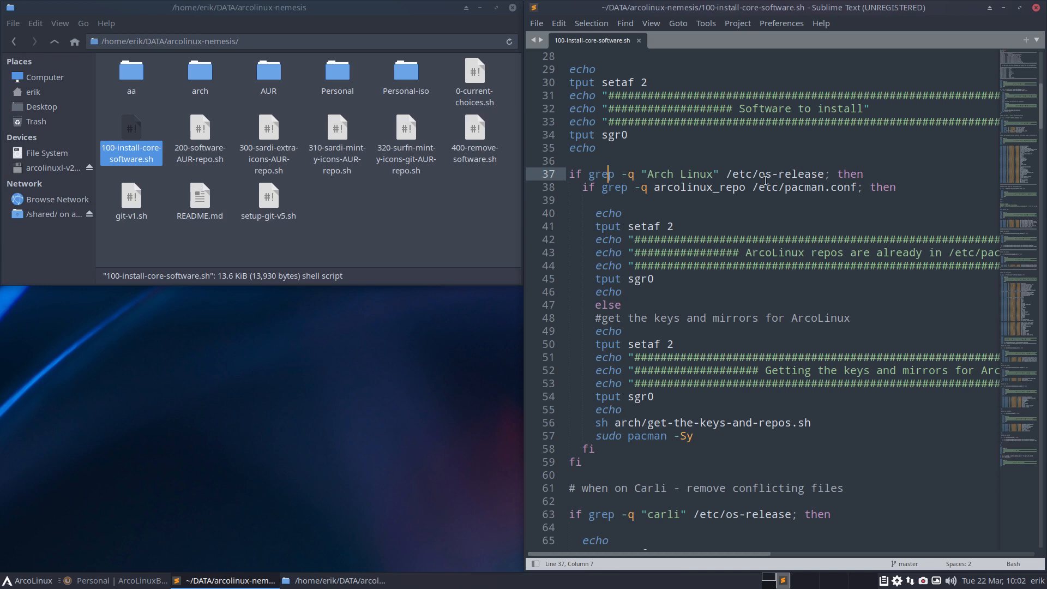
{"action": "double_click", "coordinate": [699, 187]}
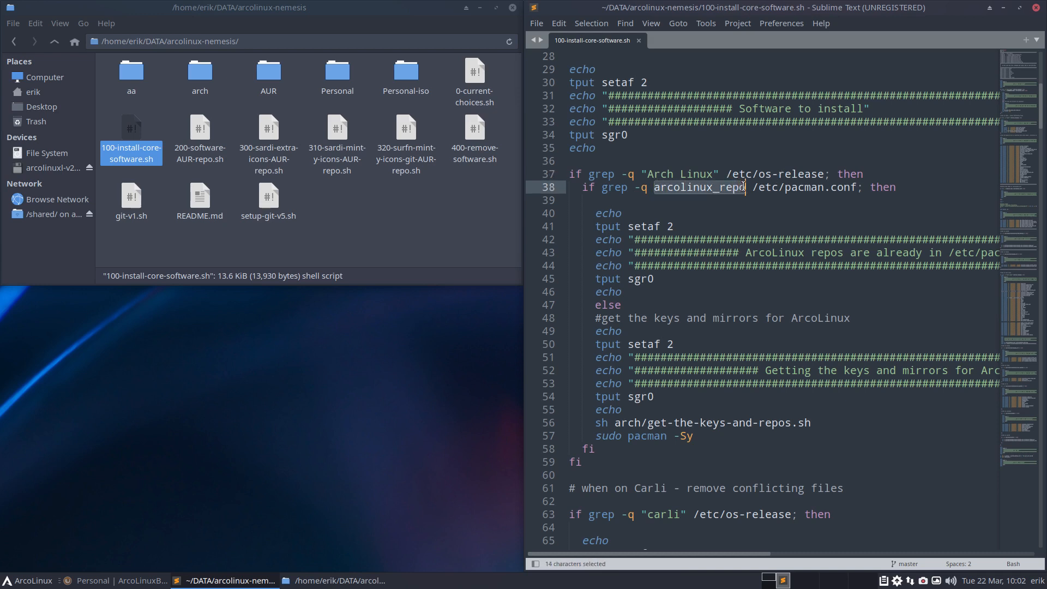
{"action": "scroll", "scroll_direction": "down", "scroll_amount": 3}
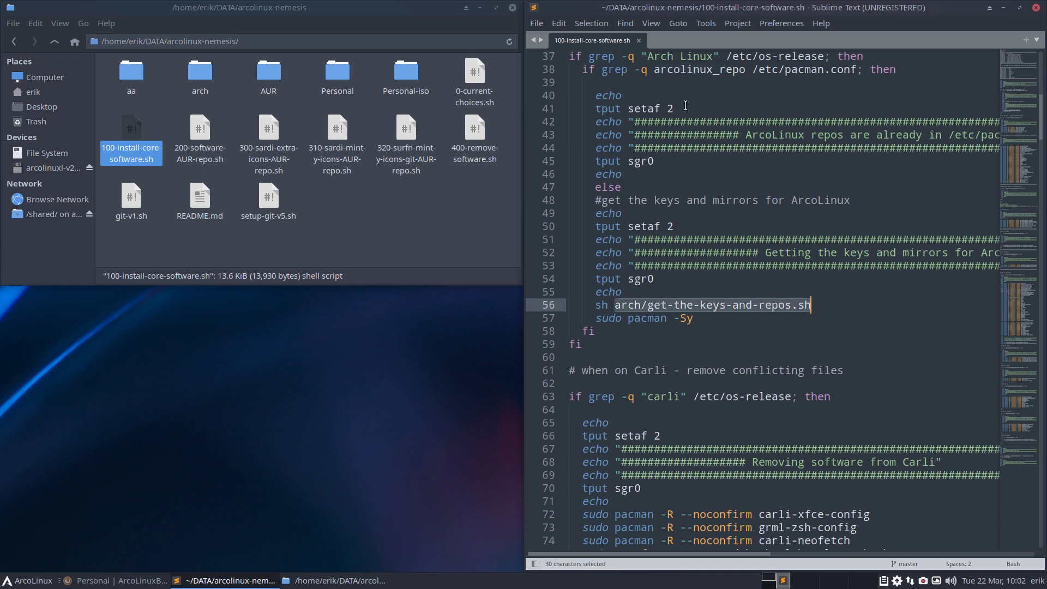
{"action": "mouse_move", "coordinate": [689, 309]}
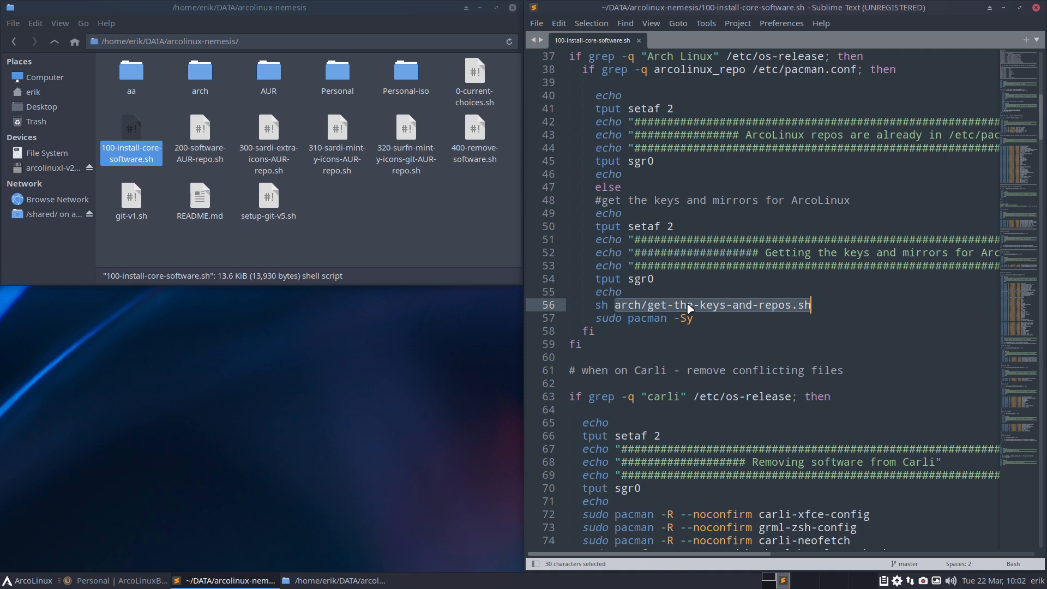
{"action": "left_click", "coordinate": [28, 579]}
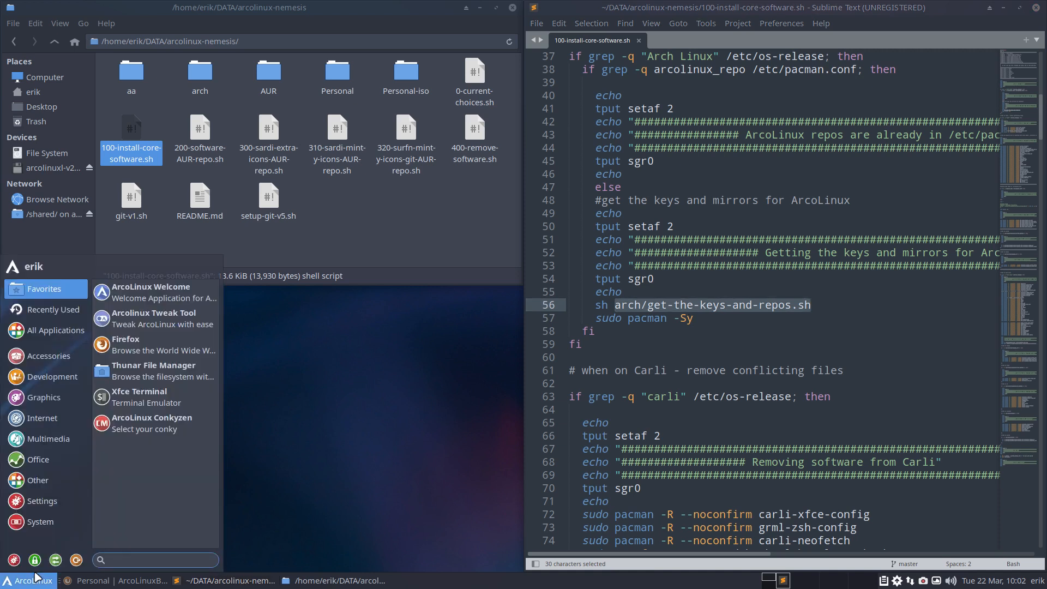
{"action": "left_click", "coordinate": [653, 280]}
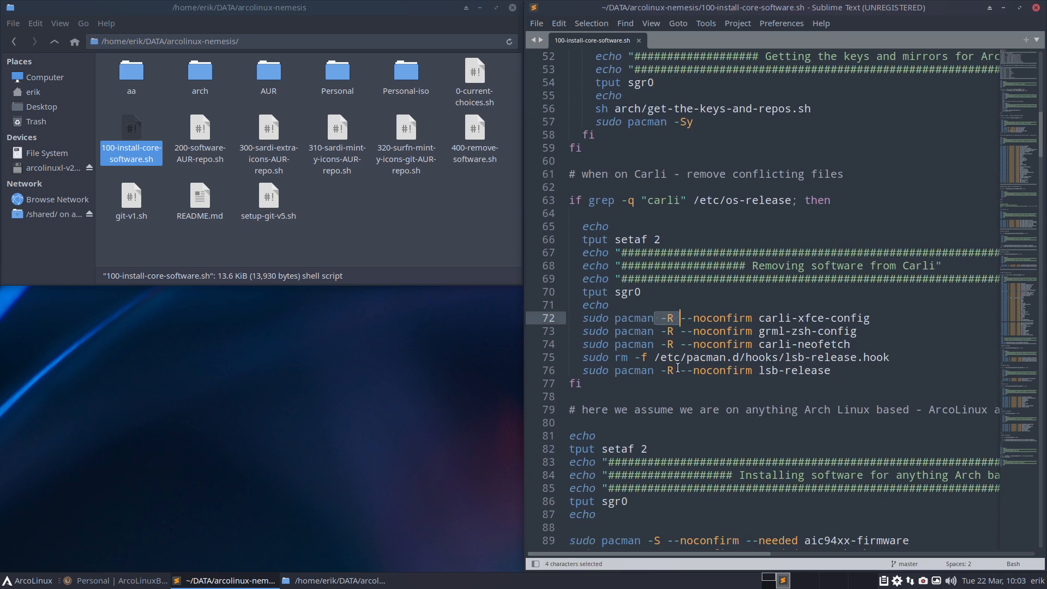
{"action": "mouse_move", "coordinate": [676, 366]}
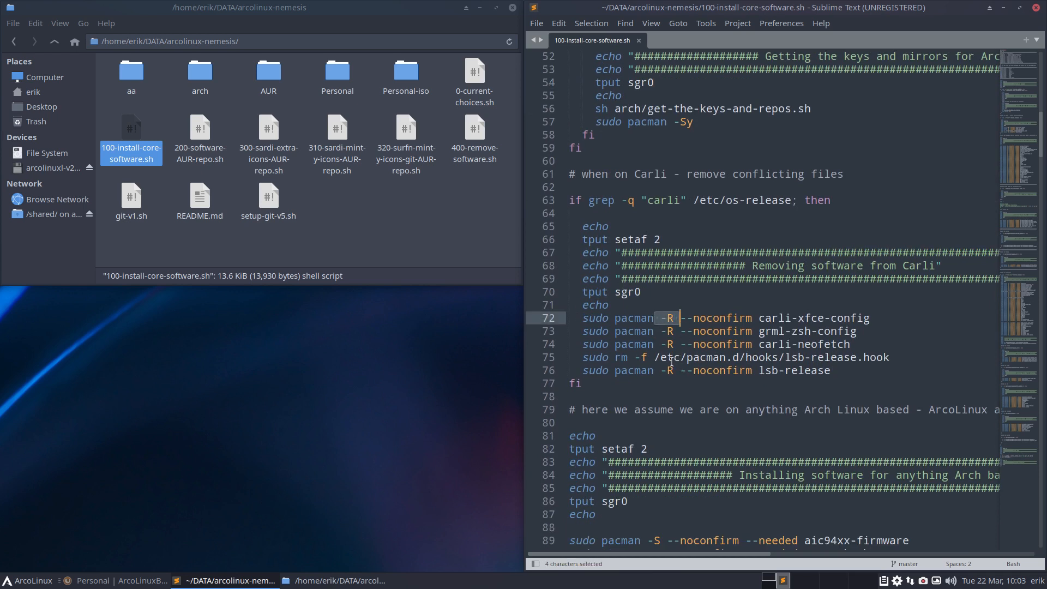
{"action": "mouse_move", "coordinate": [633, 346]}
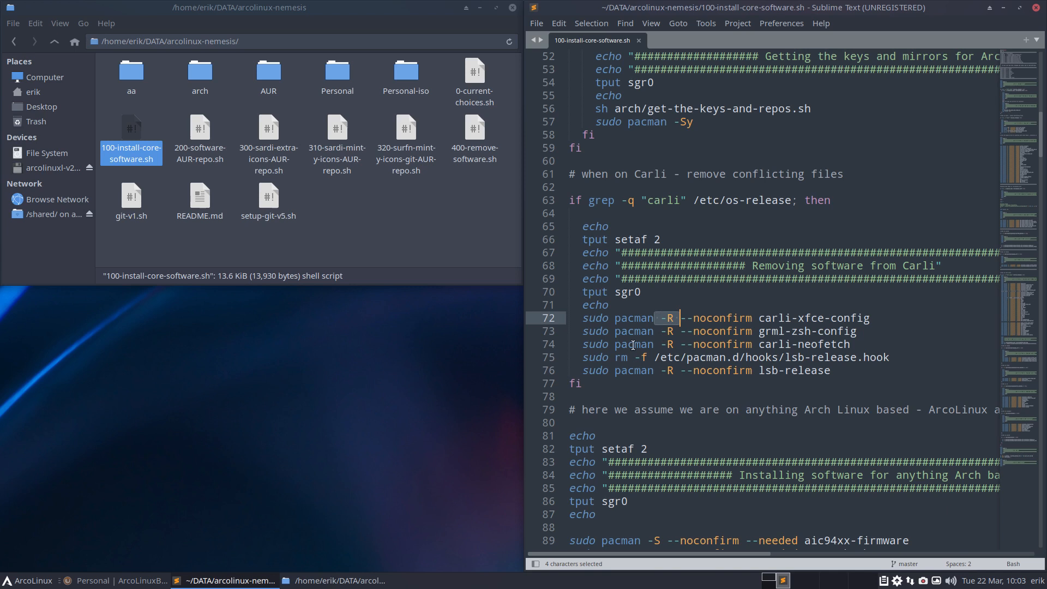
{"action": "mouse_move", "coordinate": [673, 350]}
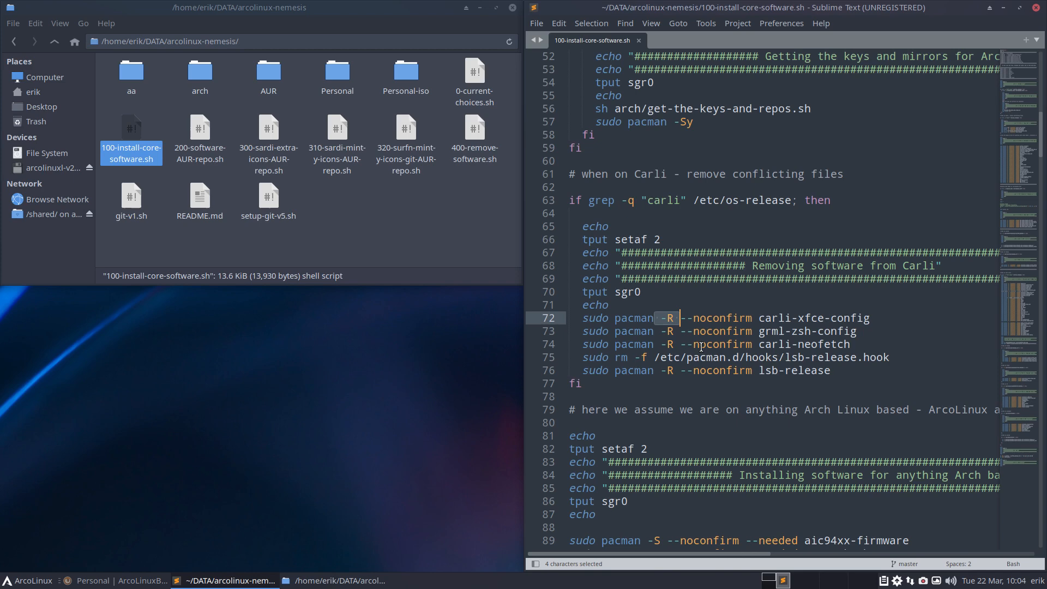
{"action": "scroll", "scroll_direction": "down", "scroll_amount": 3}
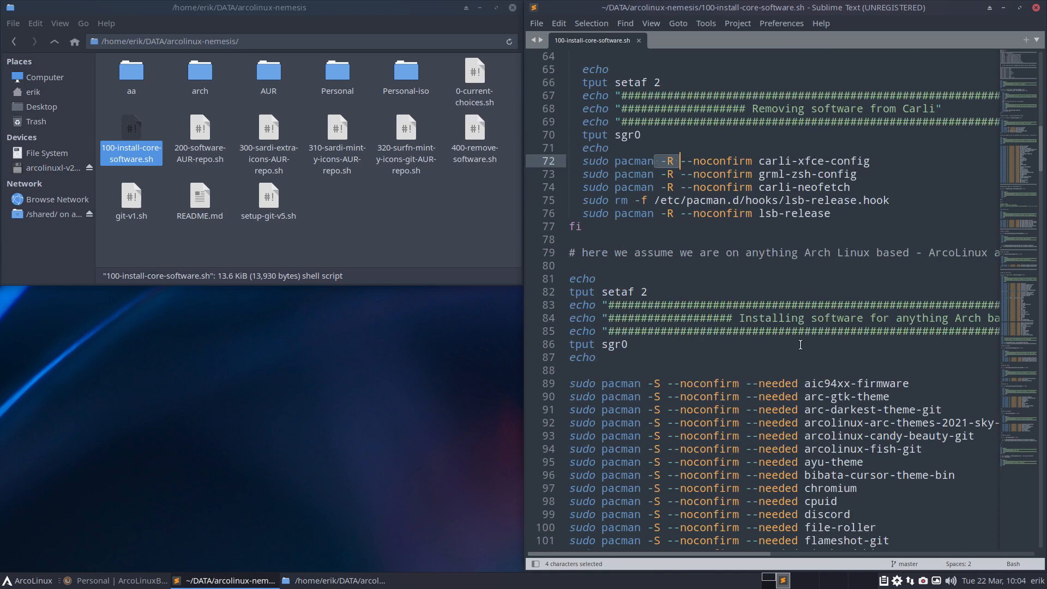
{"action": "scroll", "scroll_direction": "down", "scroll_amount": 3}
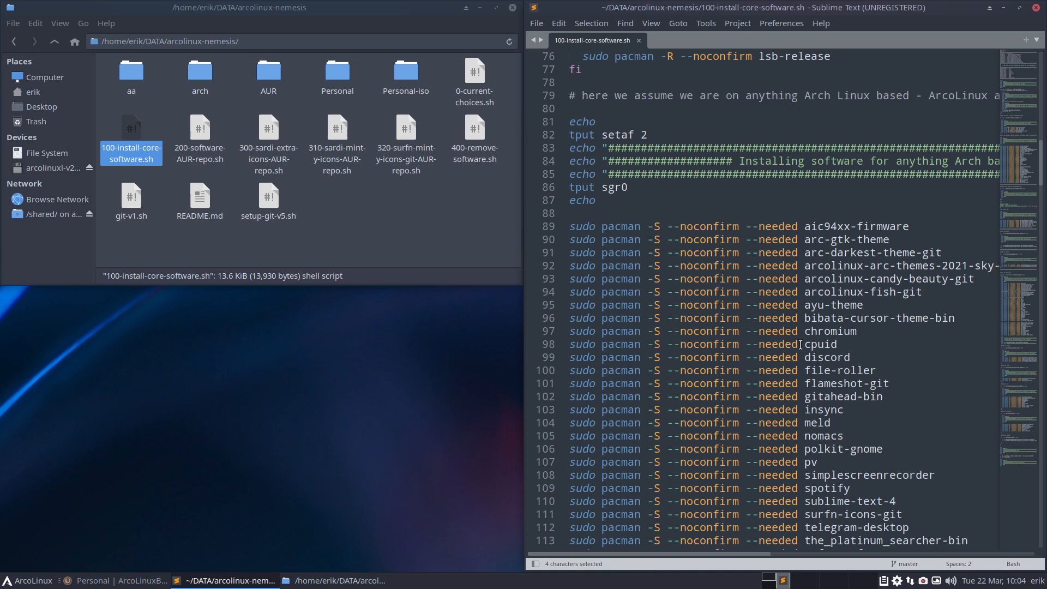
{"action": "mouse_move", "coordinate": [866, 349]}
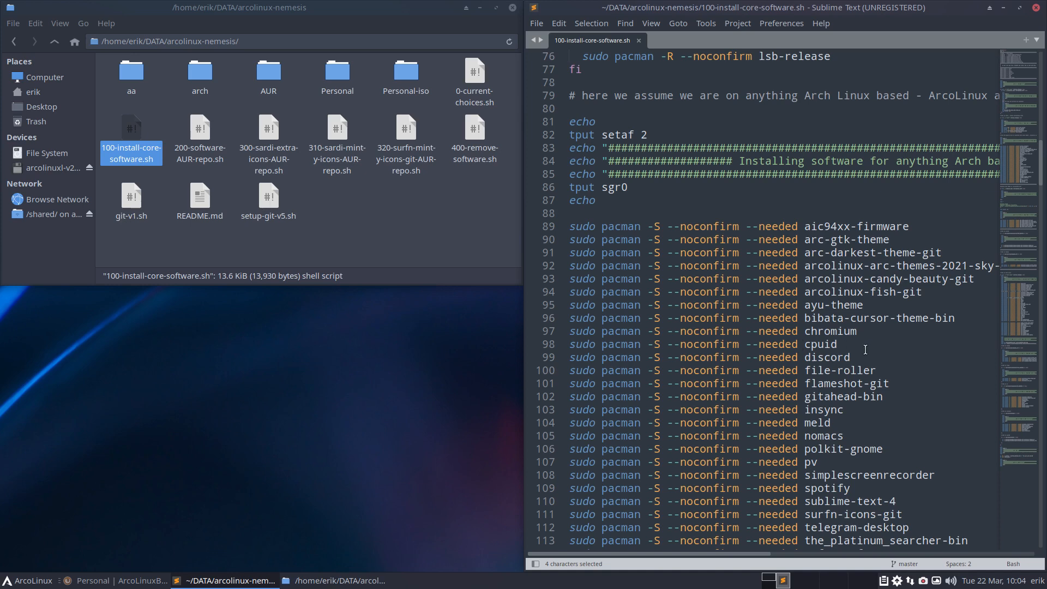
{"action": "scroll", "scroll_direction": "down", "scroll_amount": 3}
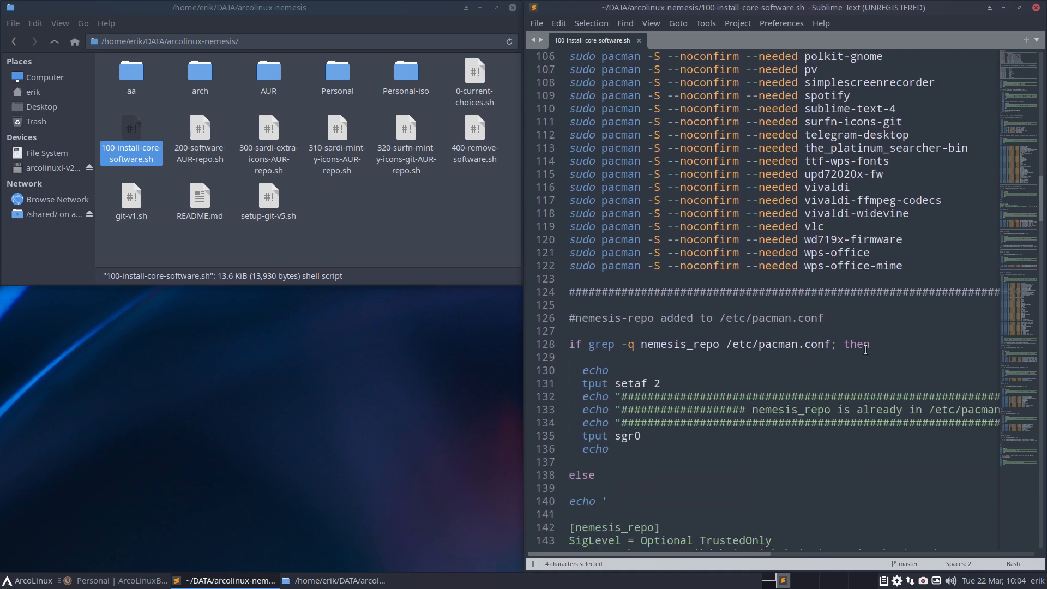
{"action": "scroll", "scroll_direction": "down", "scroll_amount": 3}
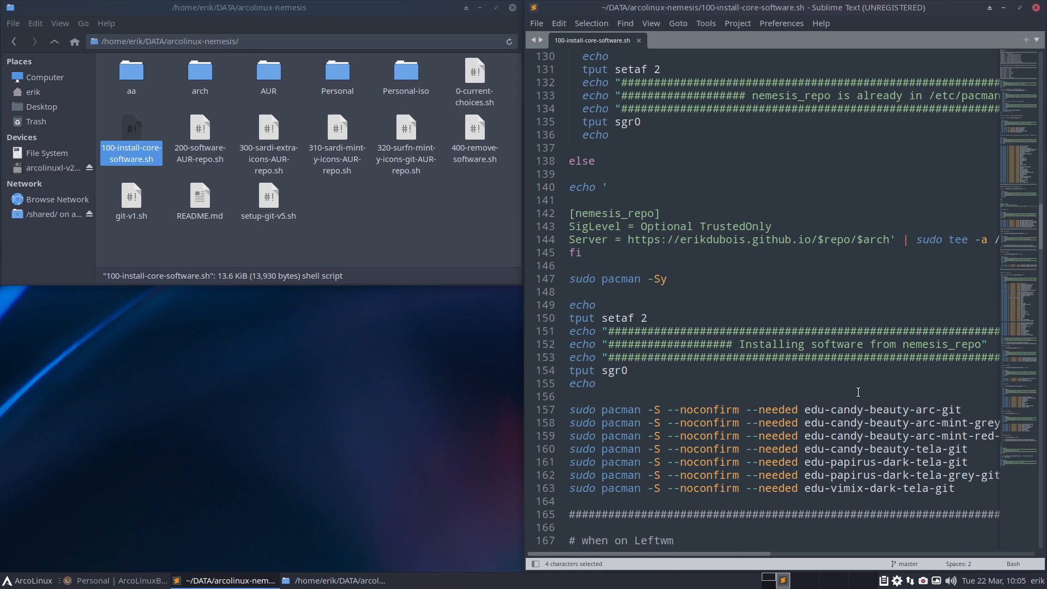
{"action": "scroll", "scroll_direction": "down", "scroll_amount": 3}
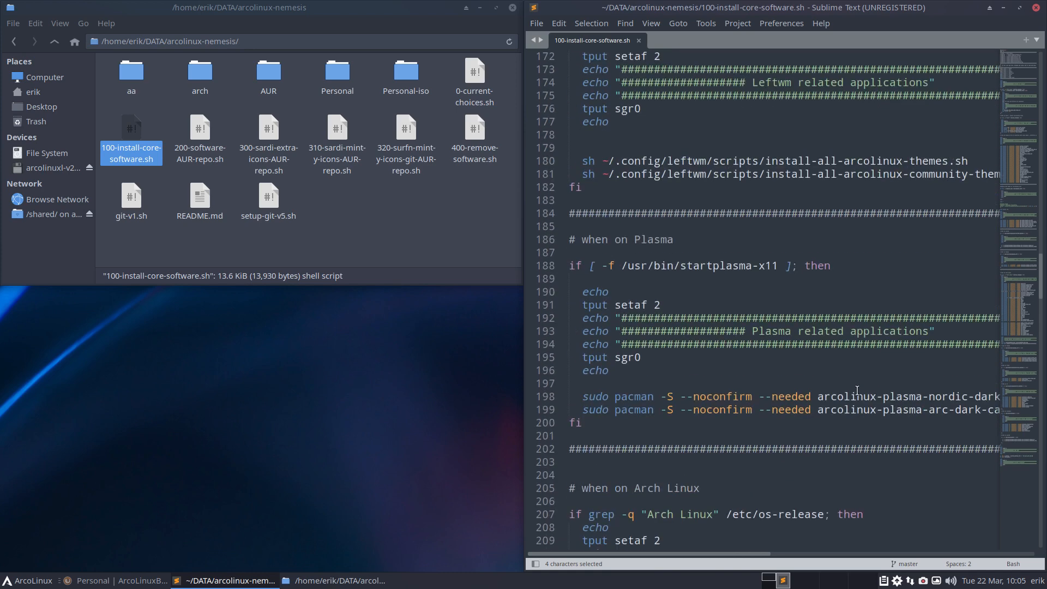
{"action": "scroll", "scroll_direction": "down", "scroll_amount": 3}
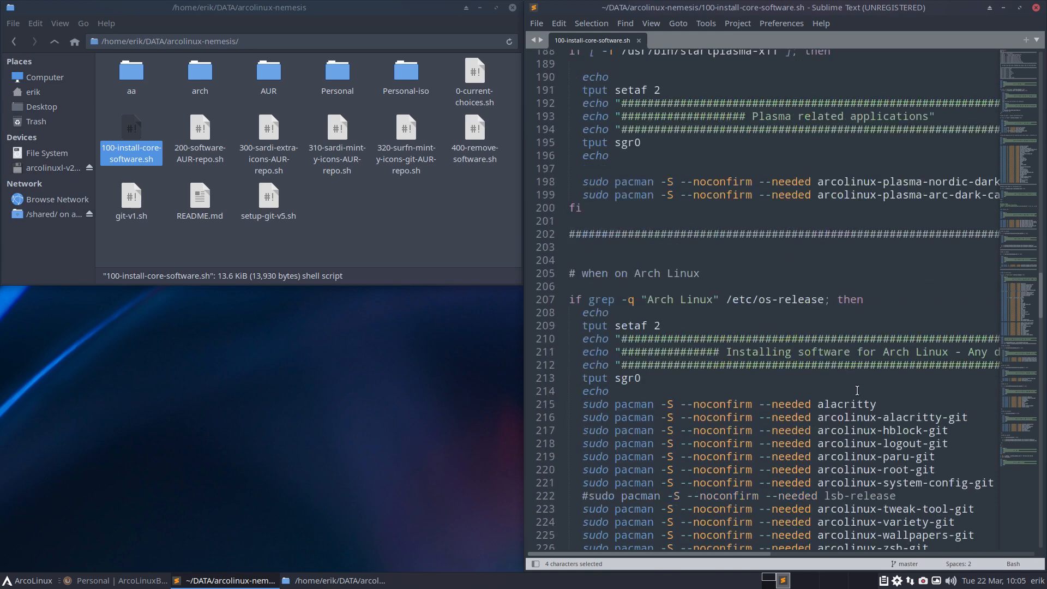